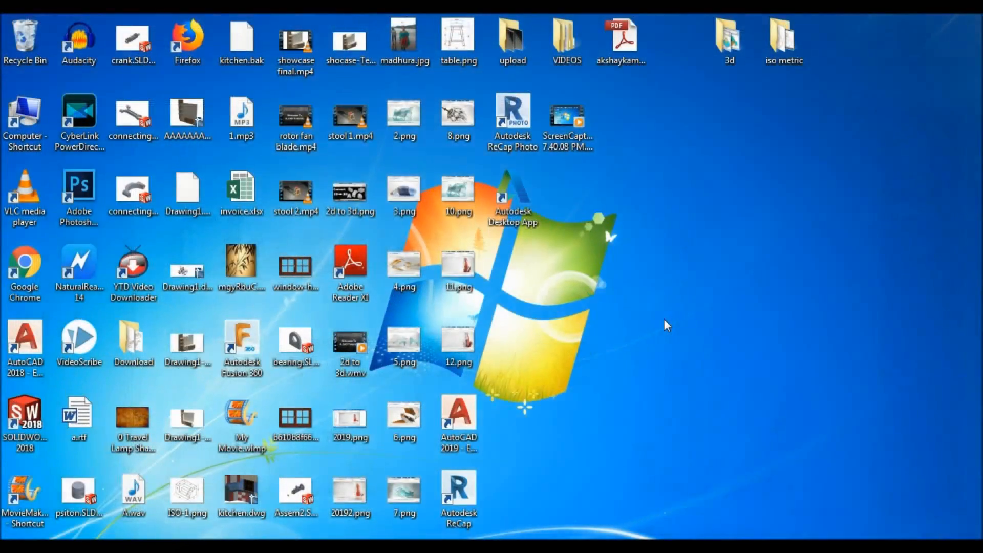
{"action": "mouse_move", "coordinate": [50, 535]}
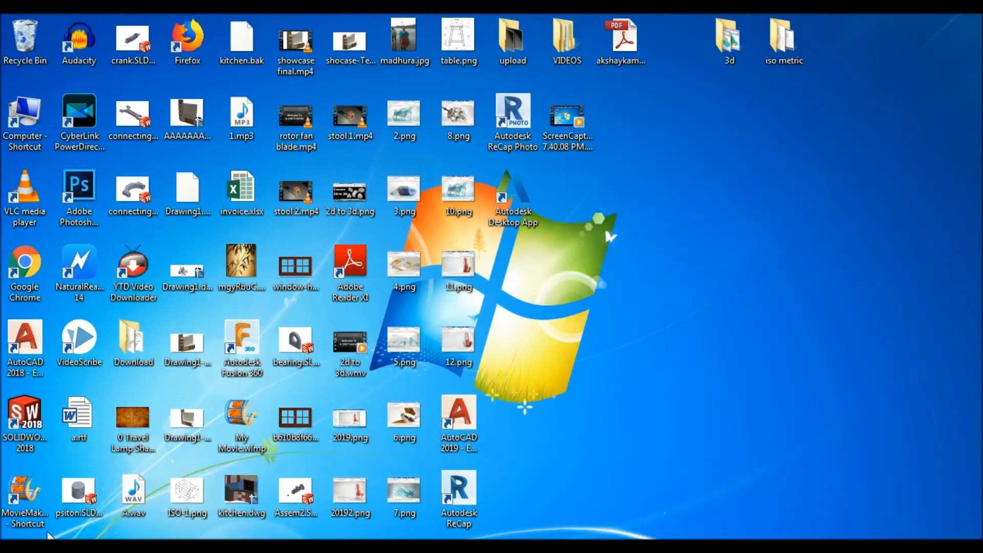
Step: Launch AutoCAD 2019 - English from the Windows Start menu program list
{"action": "left_click", "coordinate": [13, 549]}
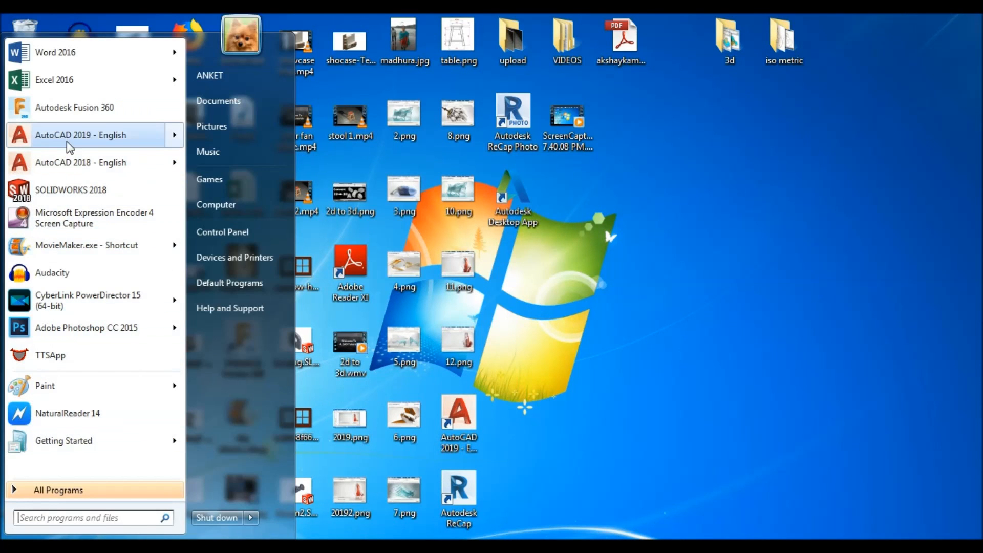
{"action": "left_click", "coordinate": [80, 135]}
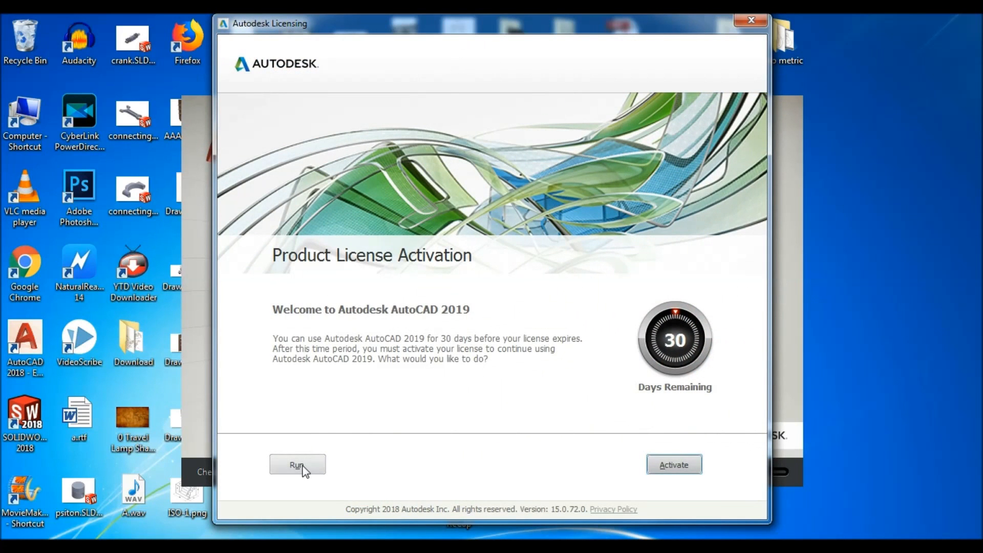
Step: Dismiss the license prompt with Run to keep using the trial
{"action": "left_click", "coordinate": [297, 465]}
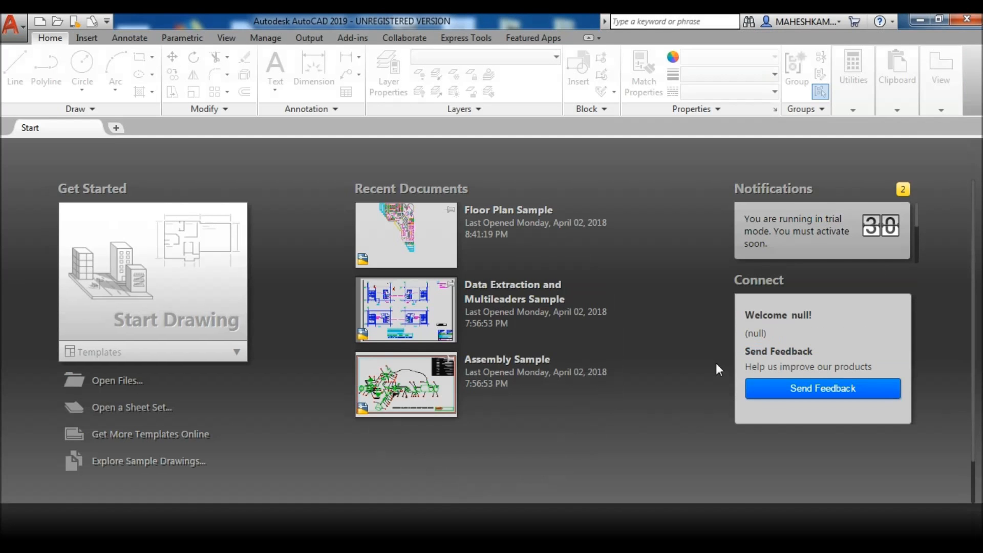
{"action": "mouse_move", "coordinate": [262, 305]}
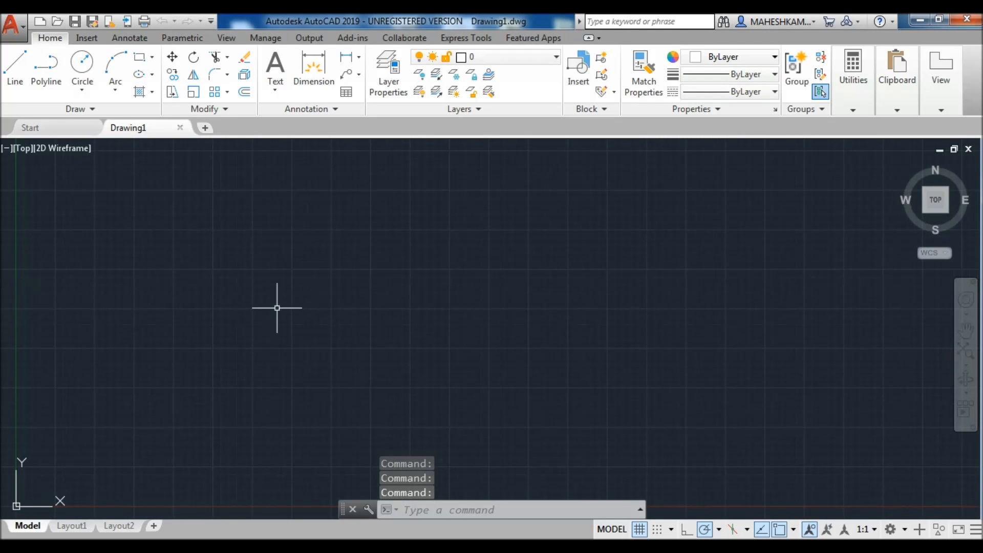
{"action": "mouse_move", "coordinate": [437, 315]}
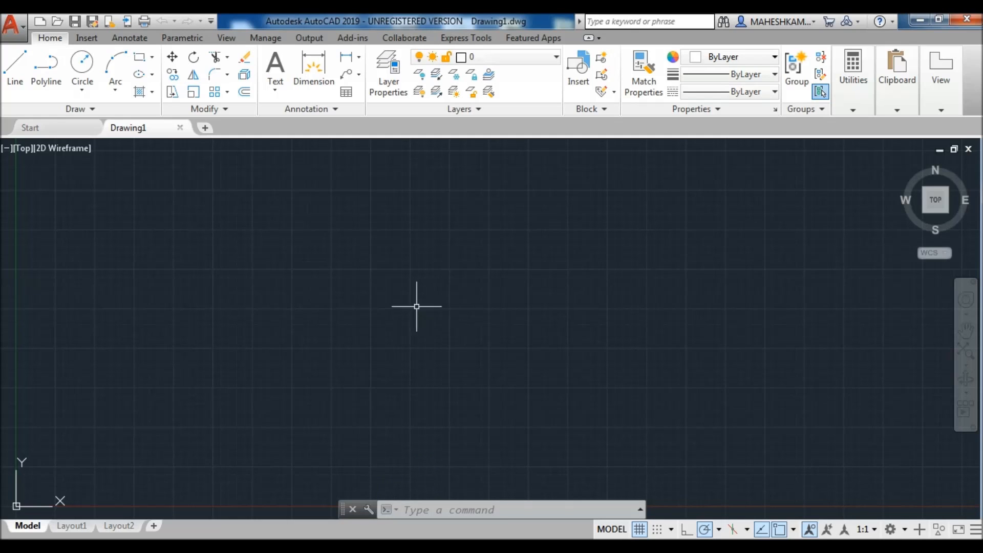
{"action": "mouse_move", "coordinate": [436, 314]}
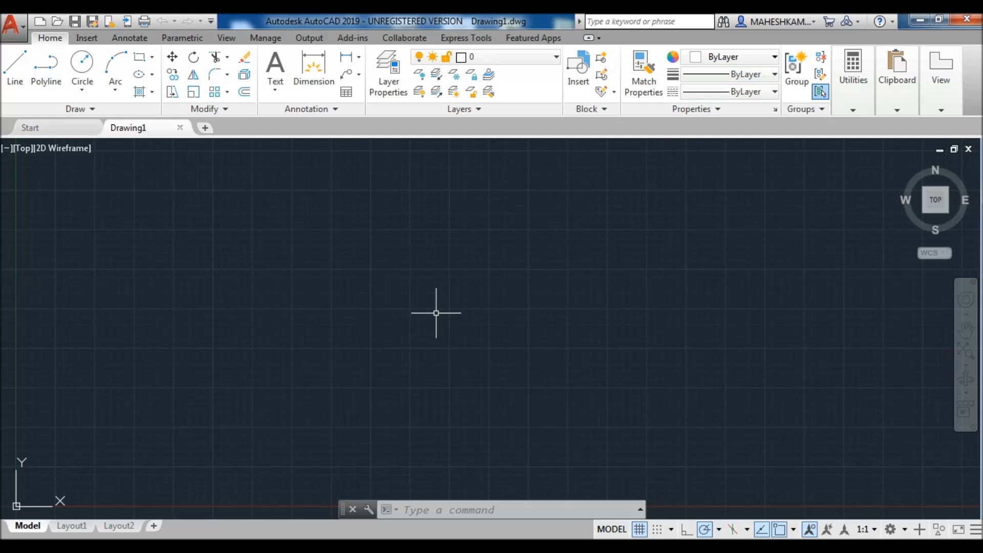
{"action": "mouse_move", "coordinate": [459, 319]}
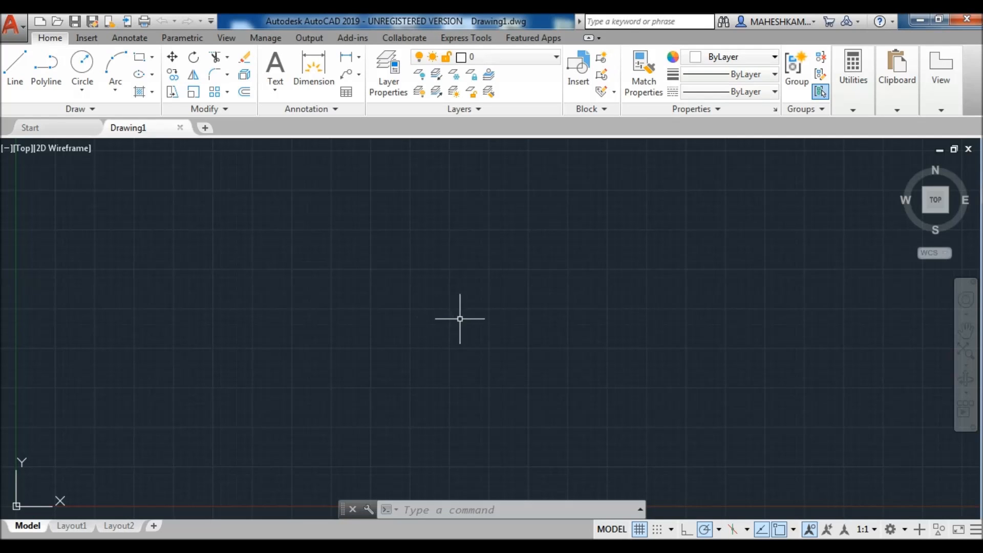
{"action": "mouse_move", "coordinate": [904, 509]}
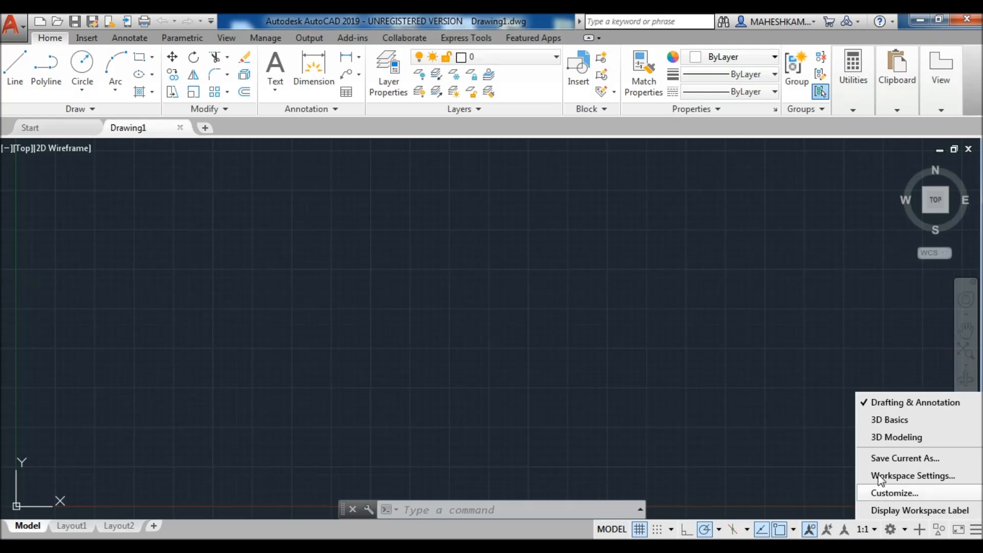
{"action": "mouse_move", "coordinate": [913, 401]}
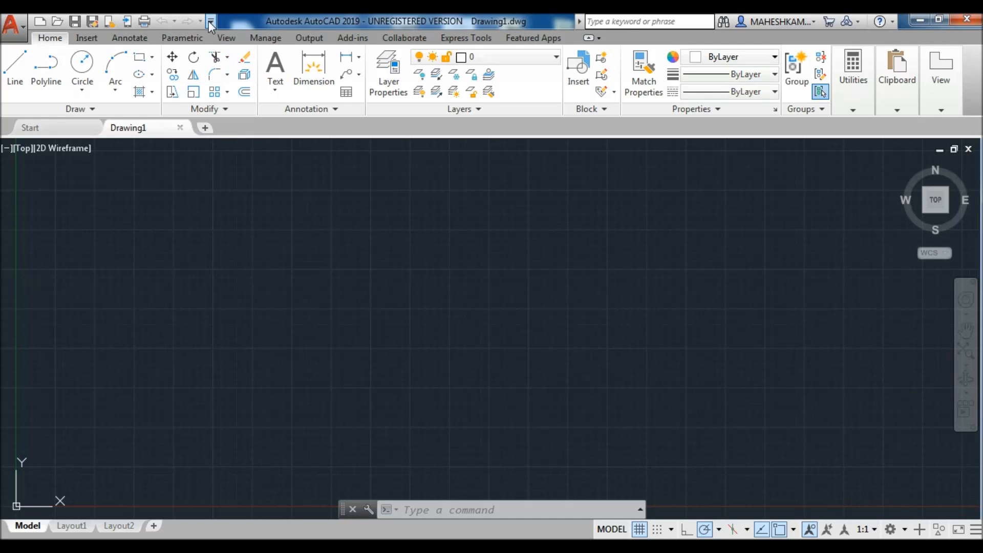
Step: Add the Workspace switcher to the Quick Access Toolbar and view its list, Drafting & Annotation current
{"action": "left_click", "coordinate": [211, 22]}
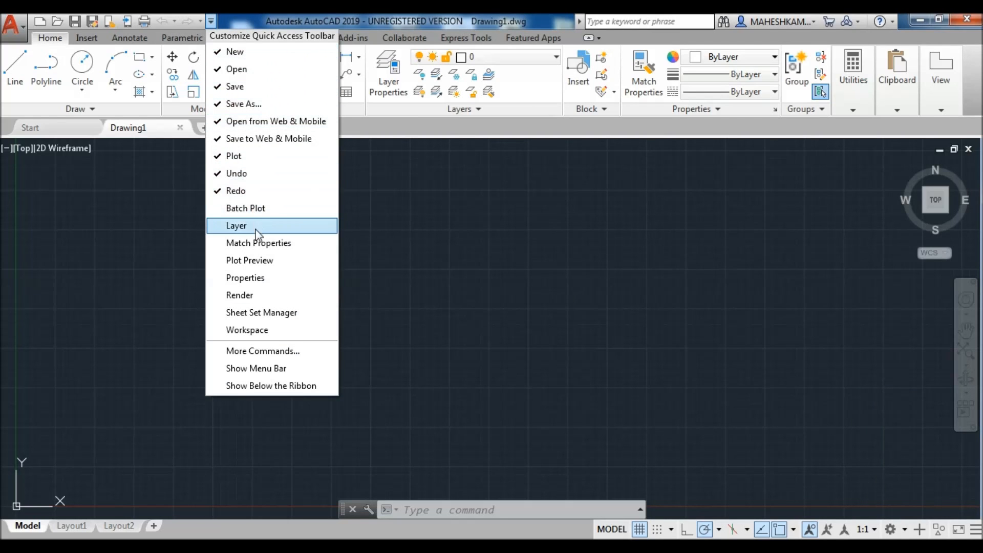
{"action": "mouse_move", "coordinate": [257, 330]}
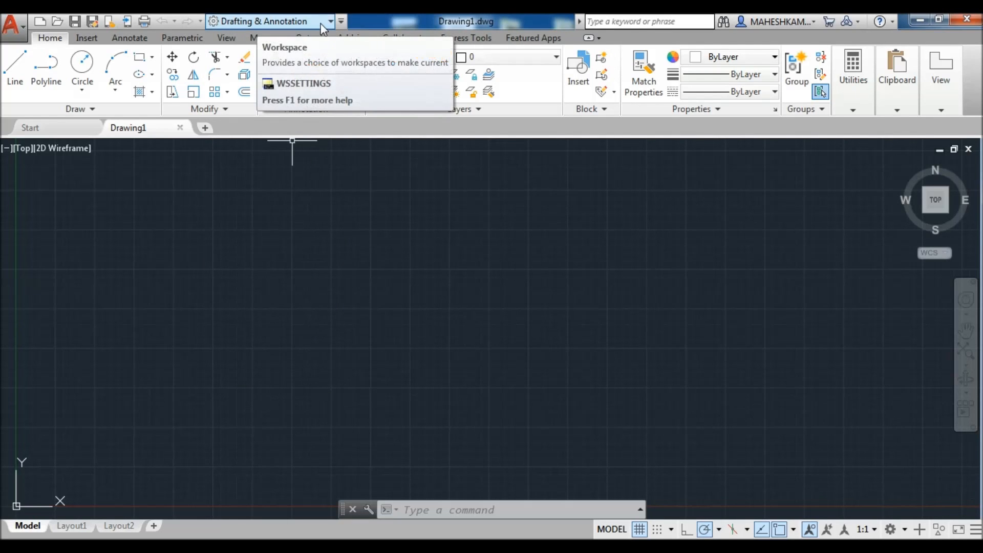
{"action": "left_click", "coordinate": [271, 20]}
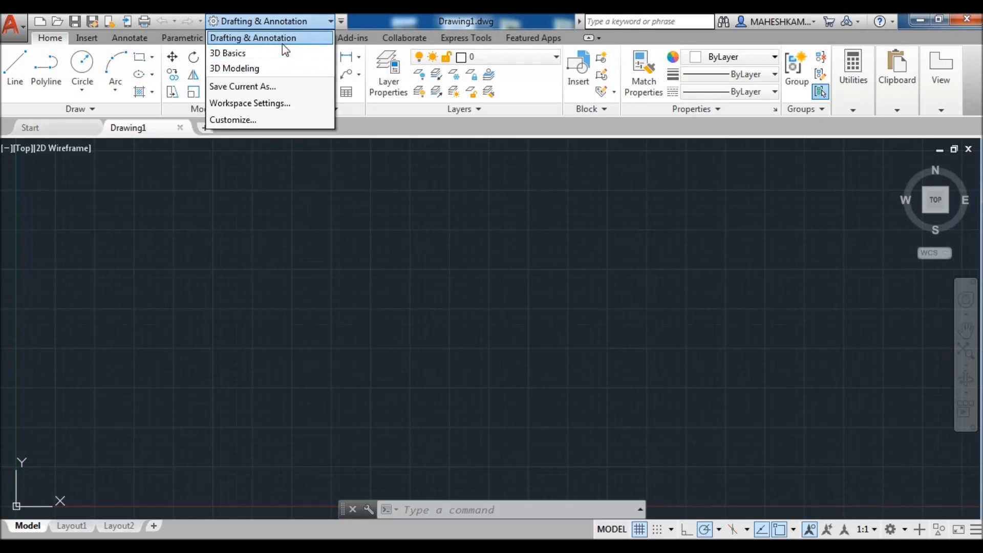
{"action": "mouse_move", "coordinate": [363, 124]}
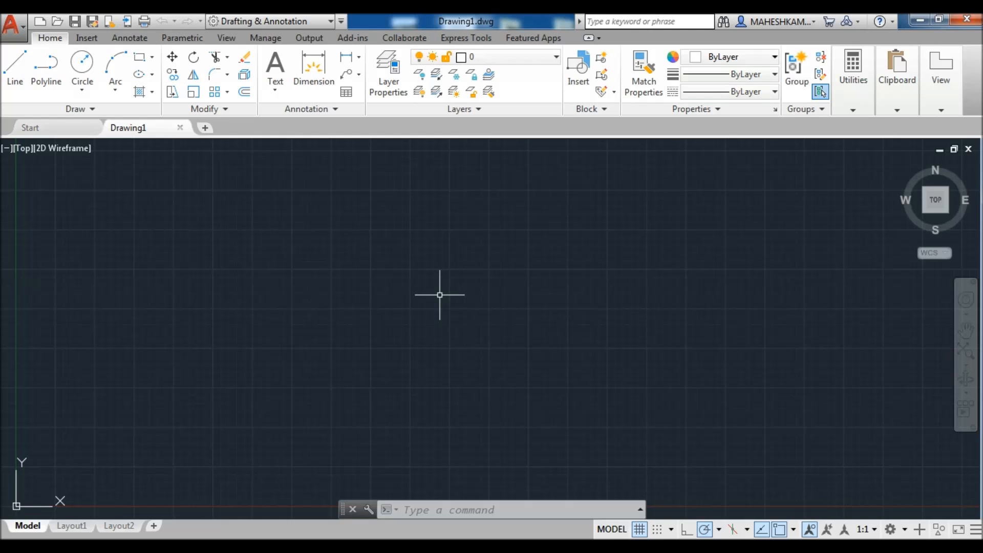
Step: Close the ribbon via RIBBON and the tab bar's Close option
{"action": "type", "text": "R"}
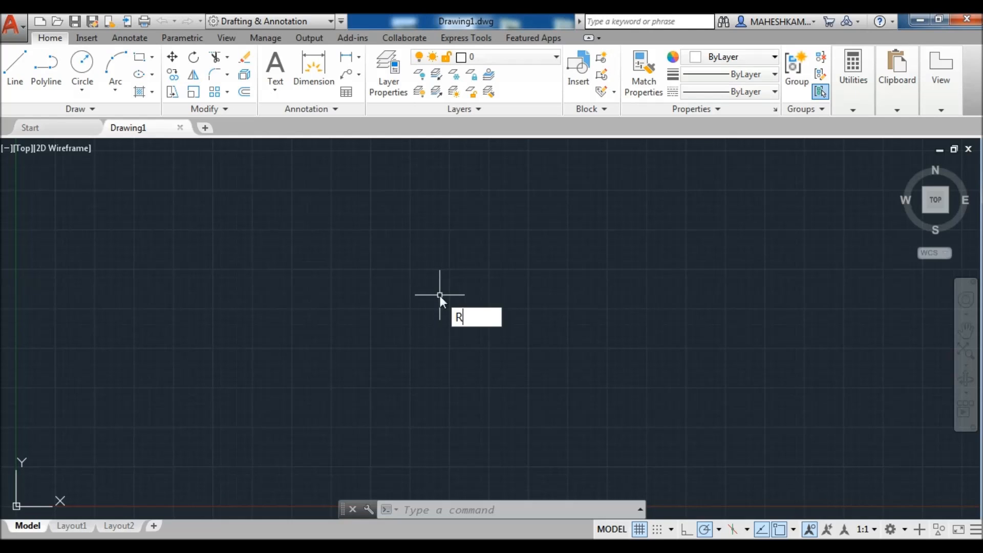
{"action": "type", "text": "IBBON"}
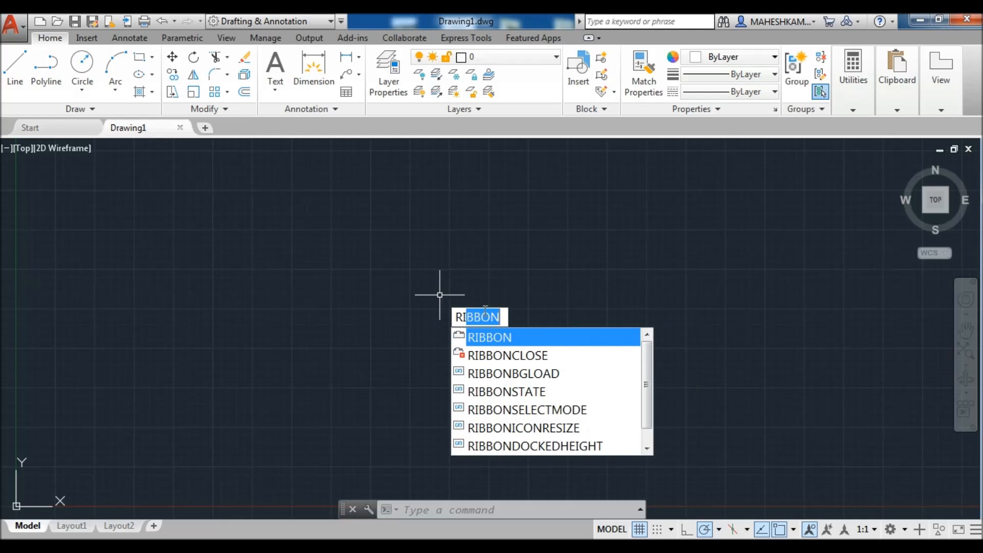
{"action": "mouse_move", "coordinate": [532, 355]}
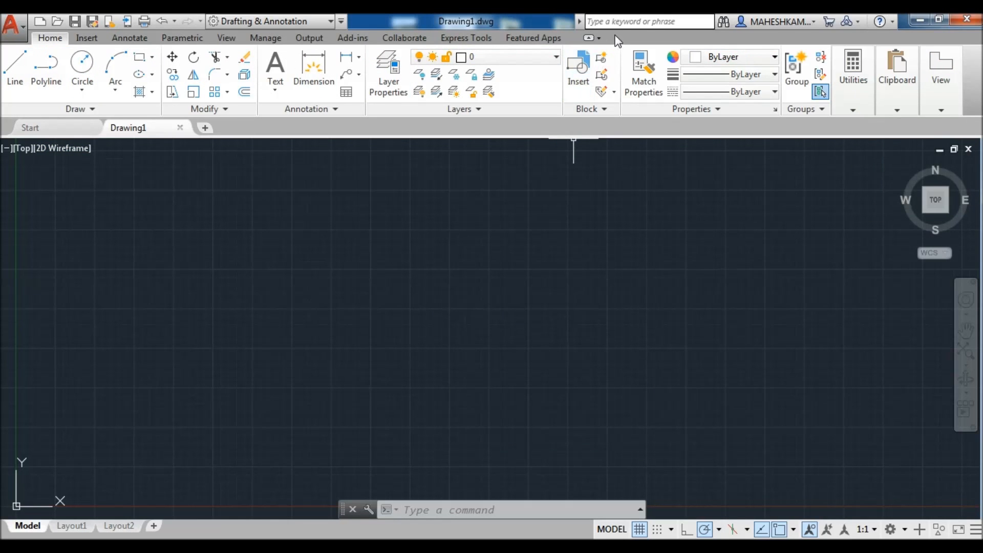
{"action": "right_click", "coordinate": [618, 41]}
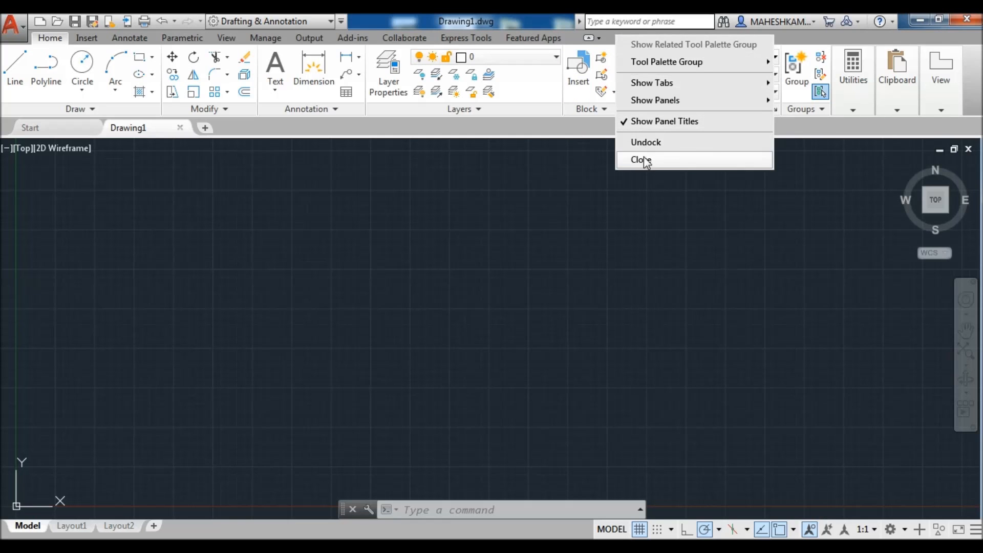
{"action": "left_click", "coordinate": [639, 159]}
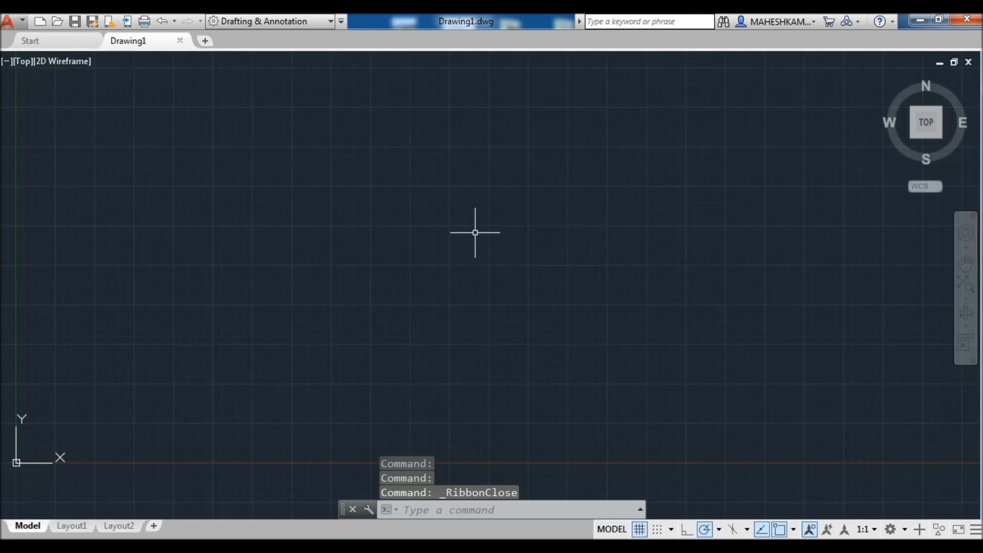
{"action": "mouse_move", "coordinate": [120, 102]}
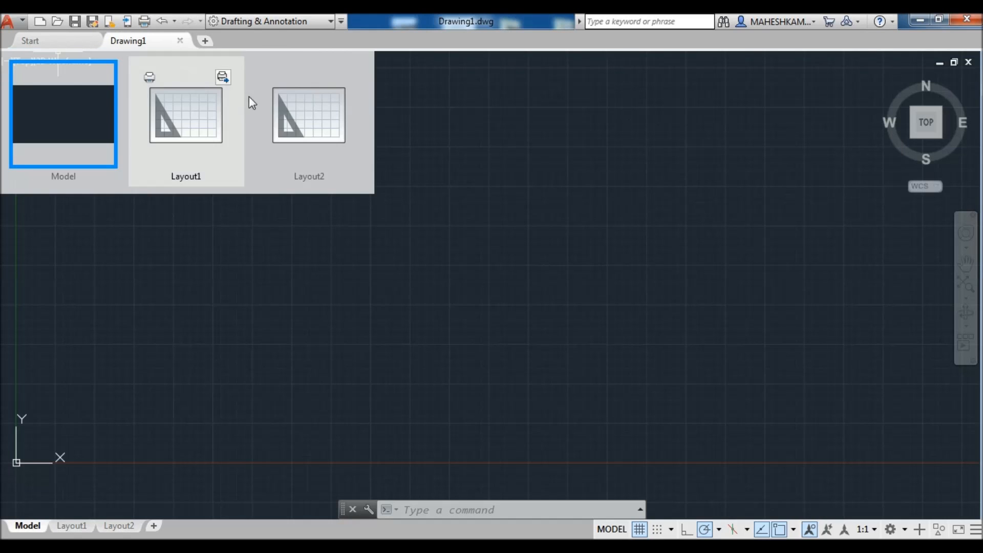
Step: Enable Display File Tabs in the Options Display settings and accept
{"action": "type", "text": "O"}
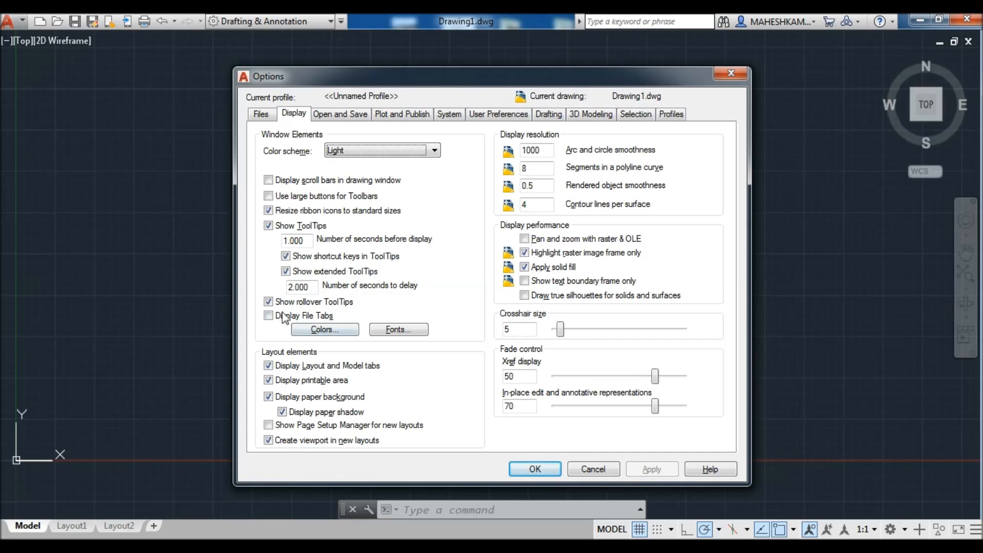
{"action": "left_click", "coordinate": [269, 315]}
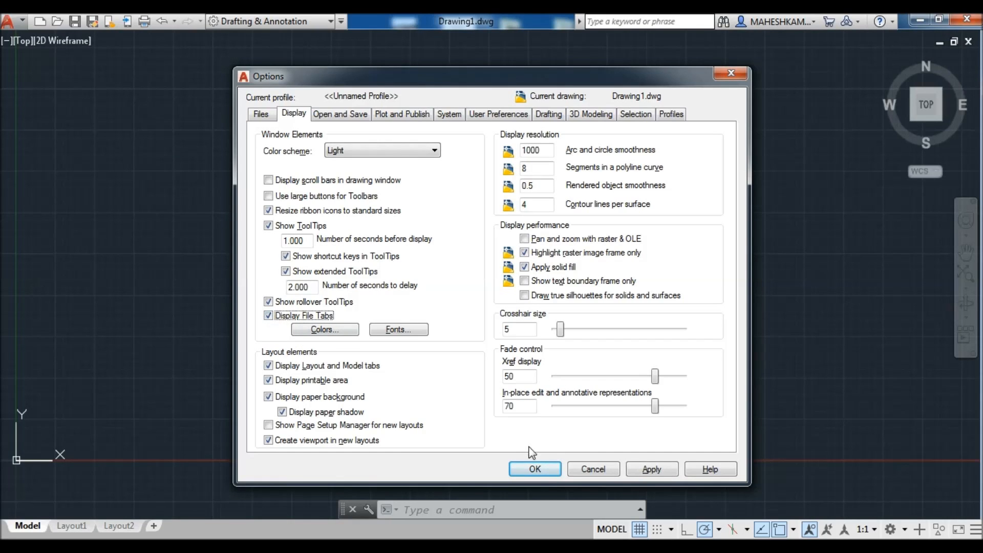
{"action": "left_click", "coordinate": [533, 469]}
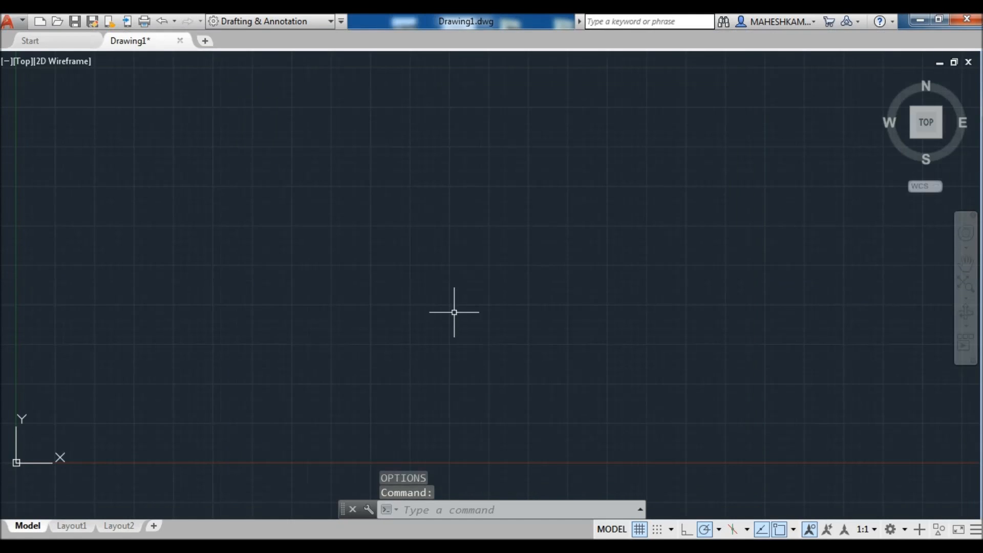
{"action": "mouse_move", "coordinate": [187, 74]}
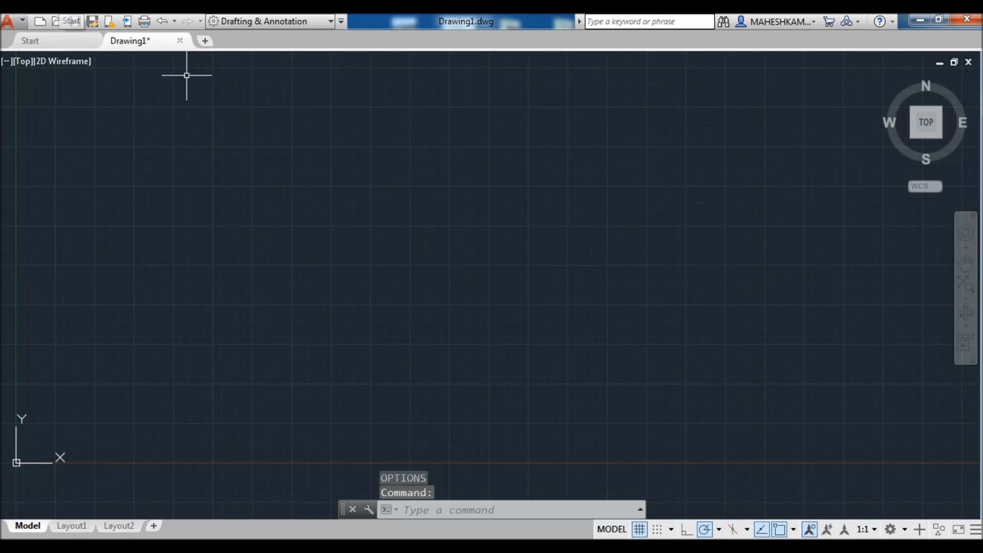
{"action": "mouse_move", "coordinate": [453, 202]}
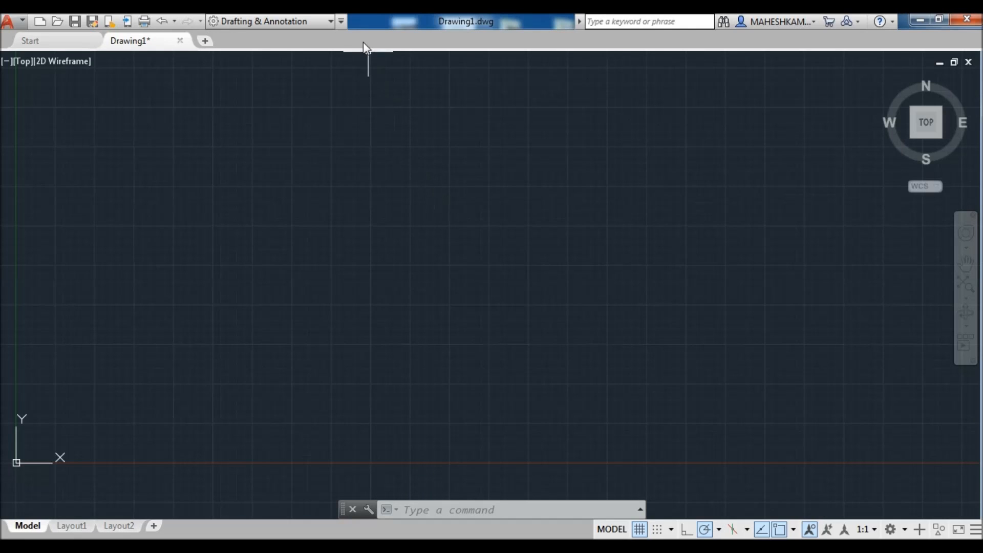
Step: Set MENUBAR to 1 so the classic File/Edit/View menu bar appears
{"action": "left_click", "coordinate": [340, 20]}
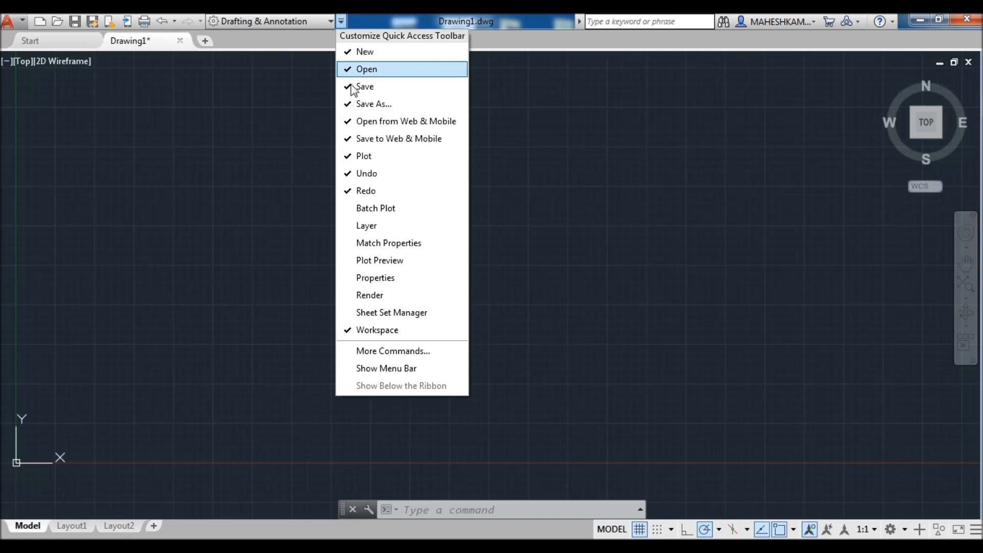
{"action": "mouse_move", "coordinate": [386, 368]}
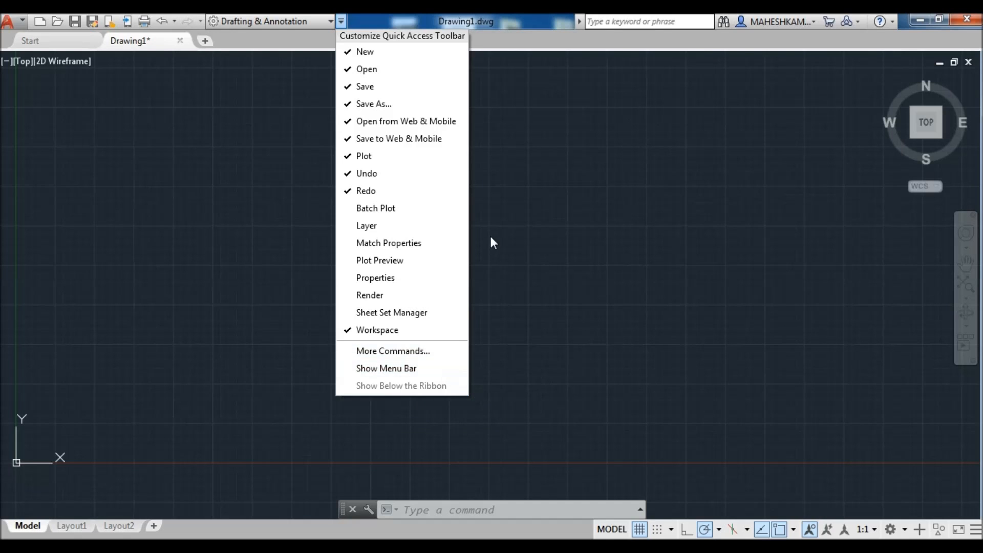
{"action": "left_click", "coordinate": [481, 236]}
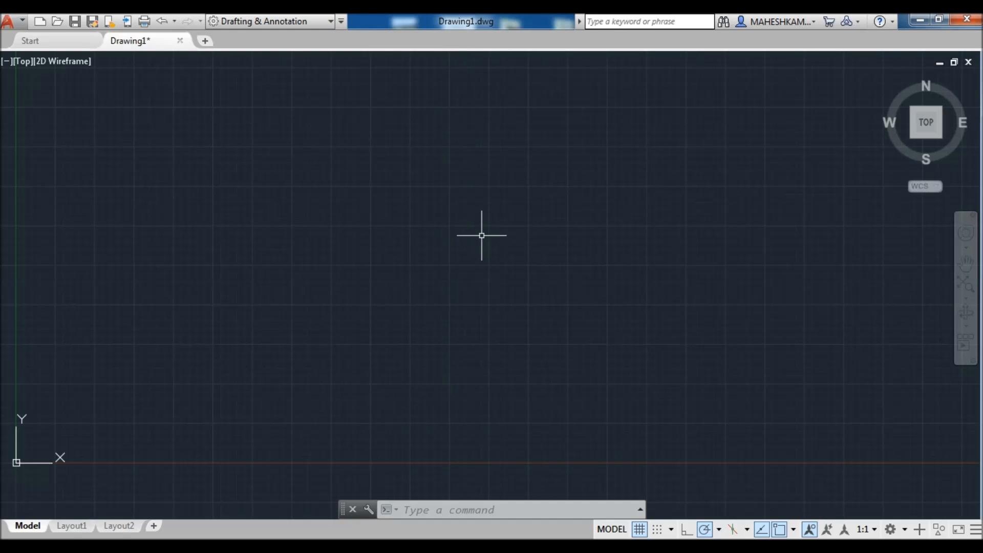
{"action": "type", "text": "MENU"}
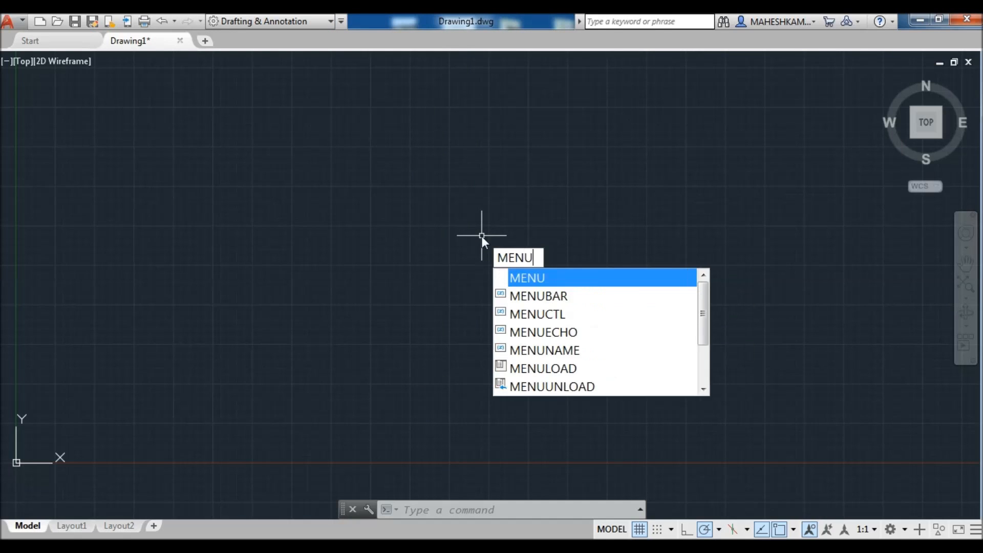
{"action": "mouse_move", "coordinate": [561, 301]}
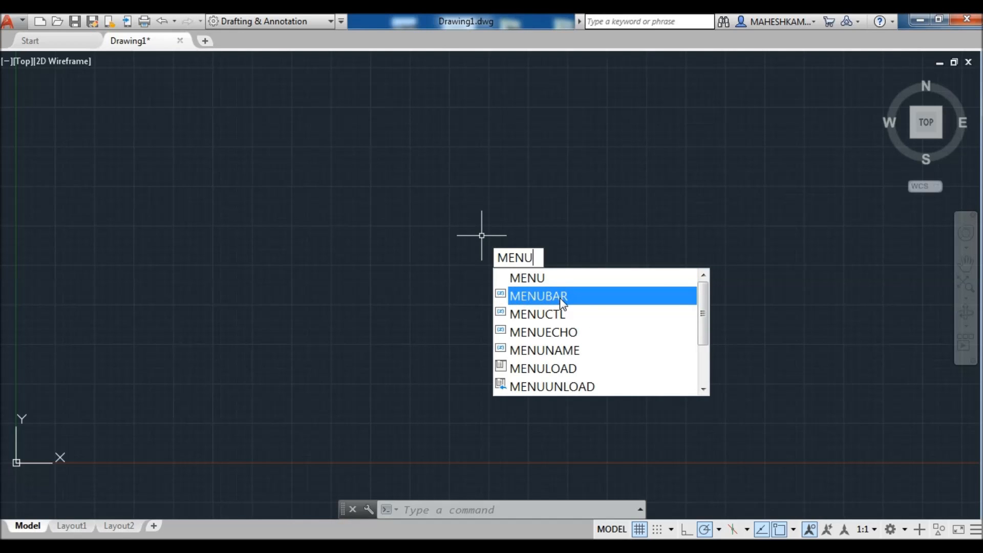
{"action": "left_click", "coordinate": [539, 296]}
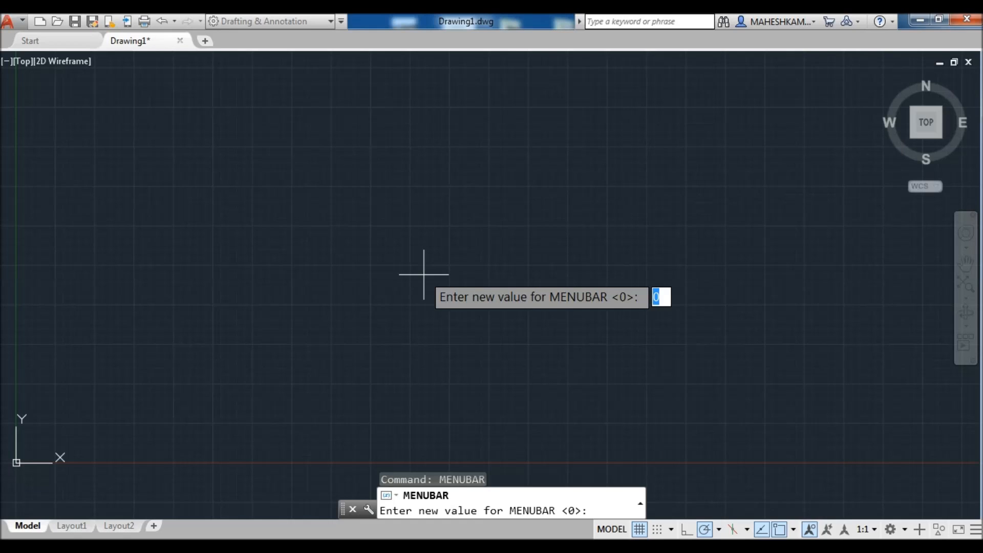
{"action": "type", "text": "1"}
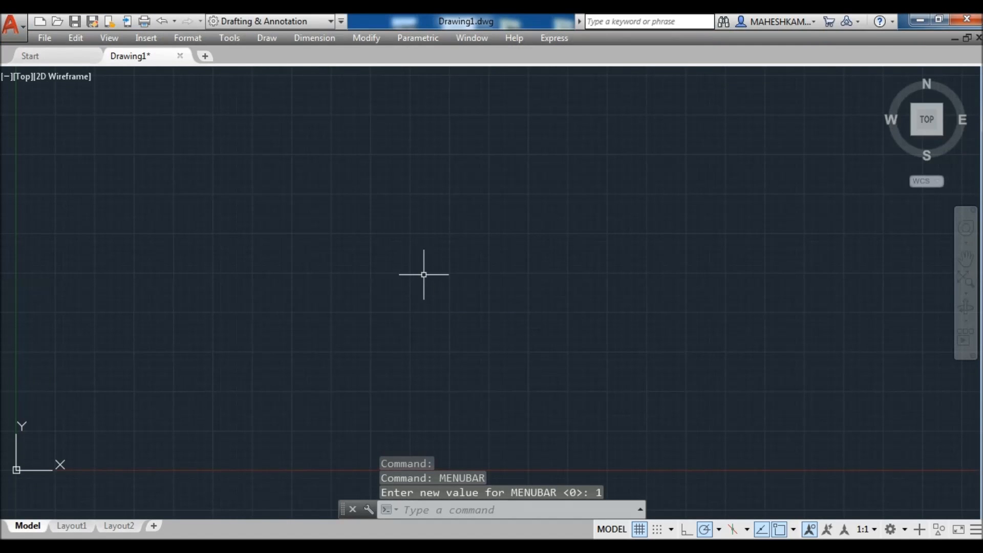
{"action": "mouse_move", "coordinate": [269, 169]}
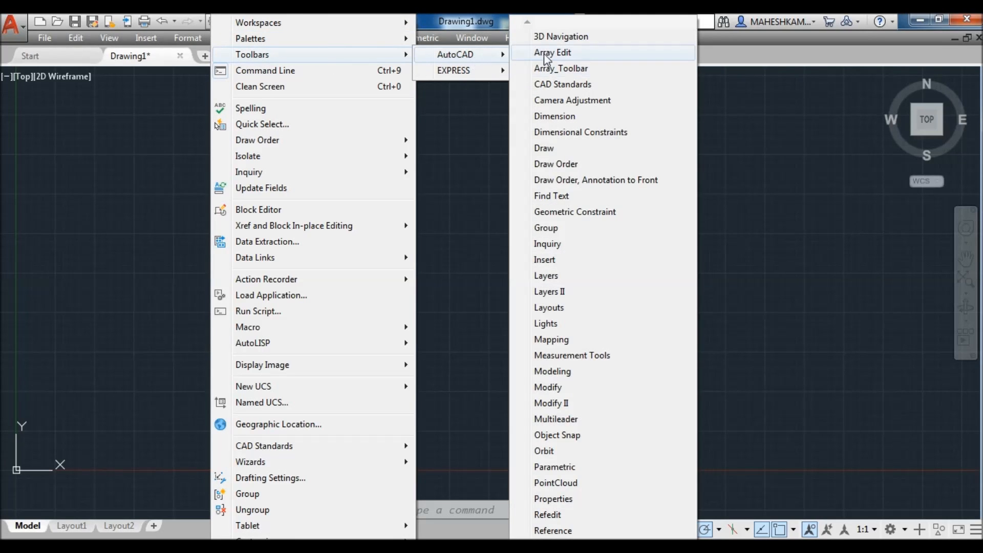
{"action": "mouse_move", "coordinate": [556, 419]}
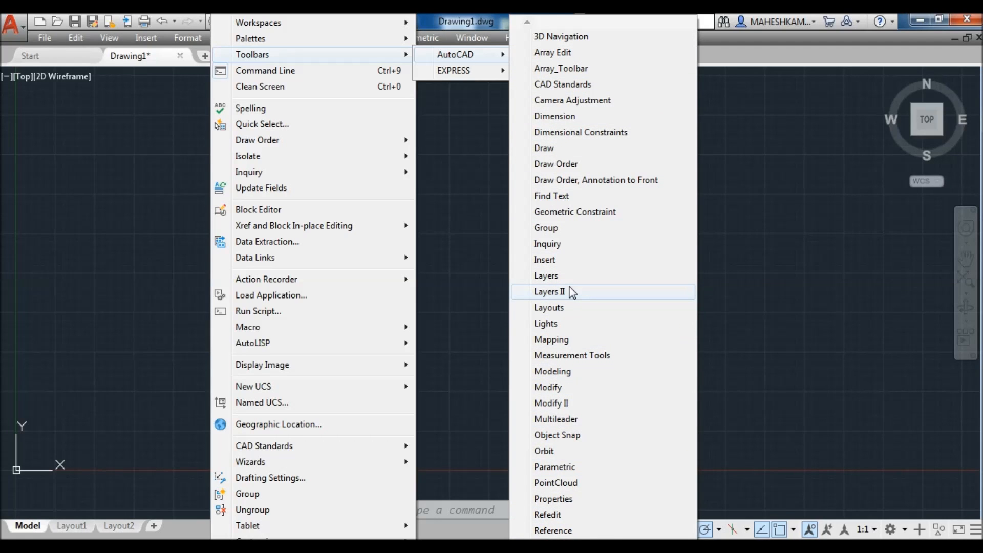
{"action": "mouse_move", "coordinate": [551, 148]}
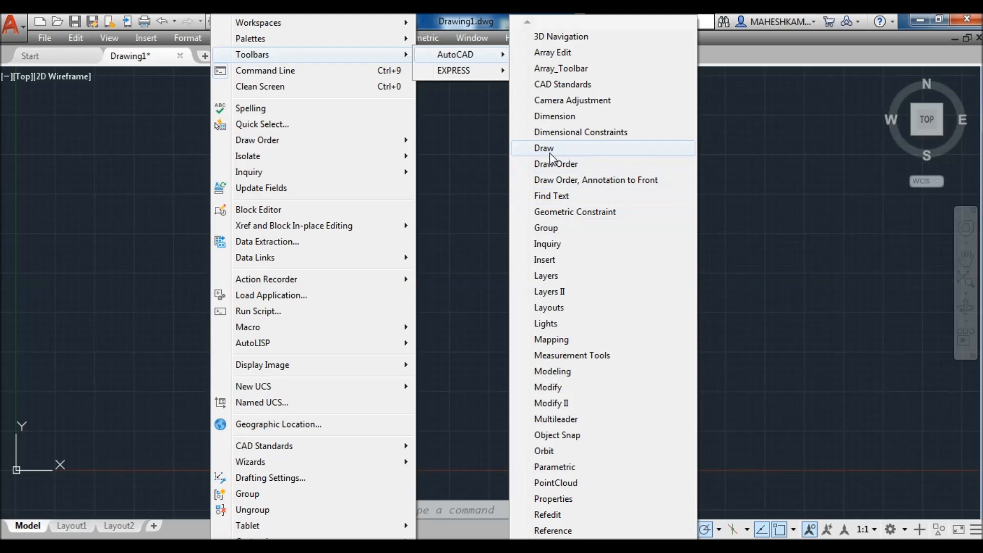
{"action": "mouse_move", "coordinate": [573, 275]}
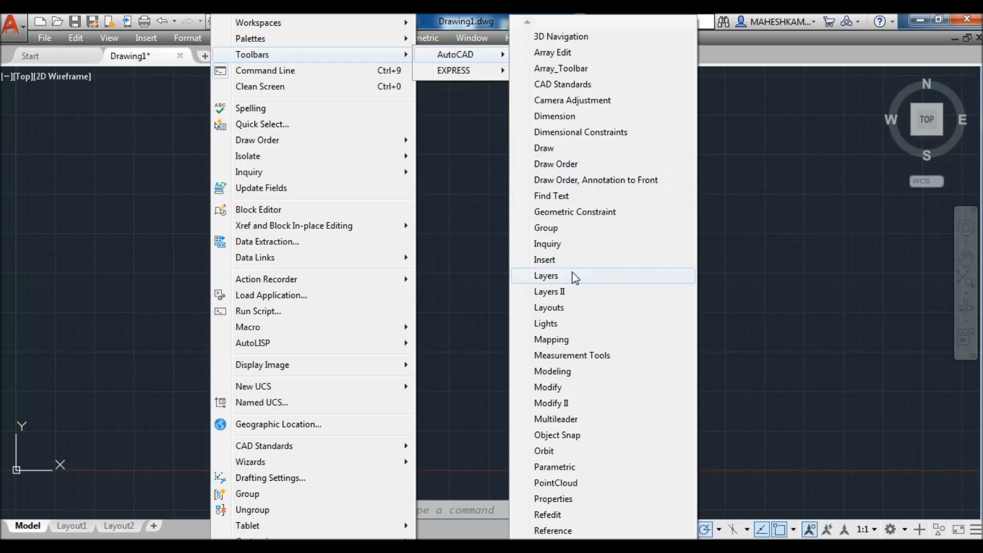
{"action": "mouse_move", "coordinate": [557, 387]}
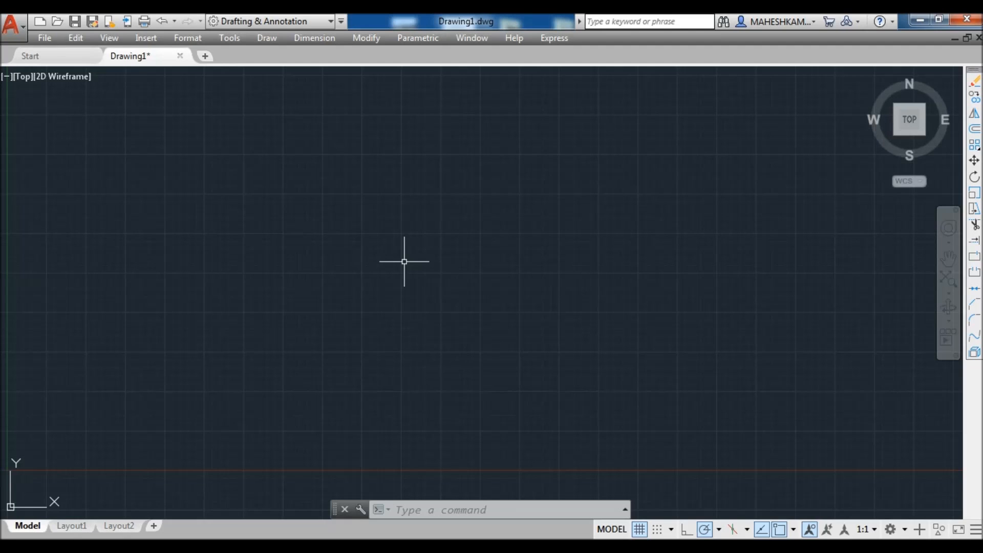
Step: Show the Draw toolbar using -TOOLBAR with the name DRAW
{"action": "type", "text": "-T"}
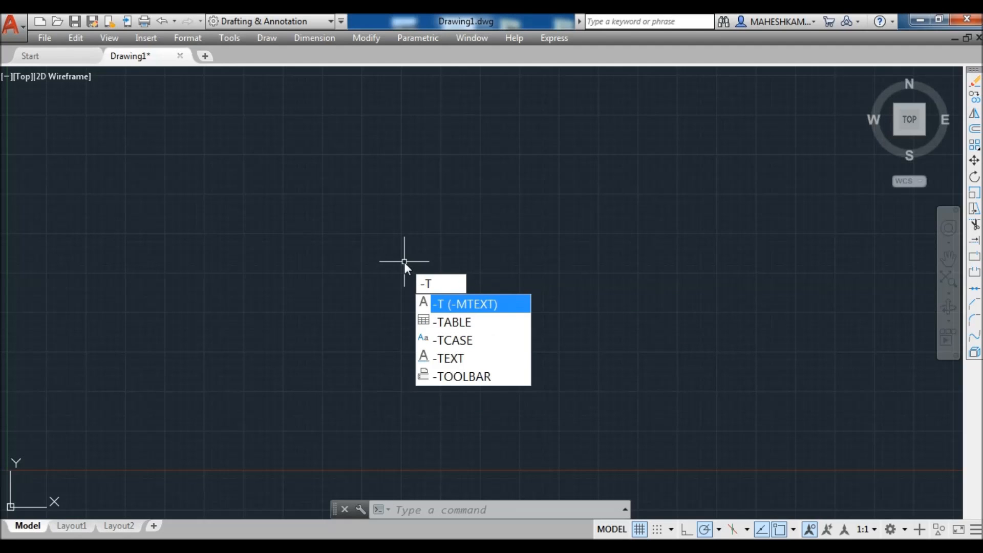
{"action": "type", "text": "OLBAR"}
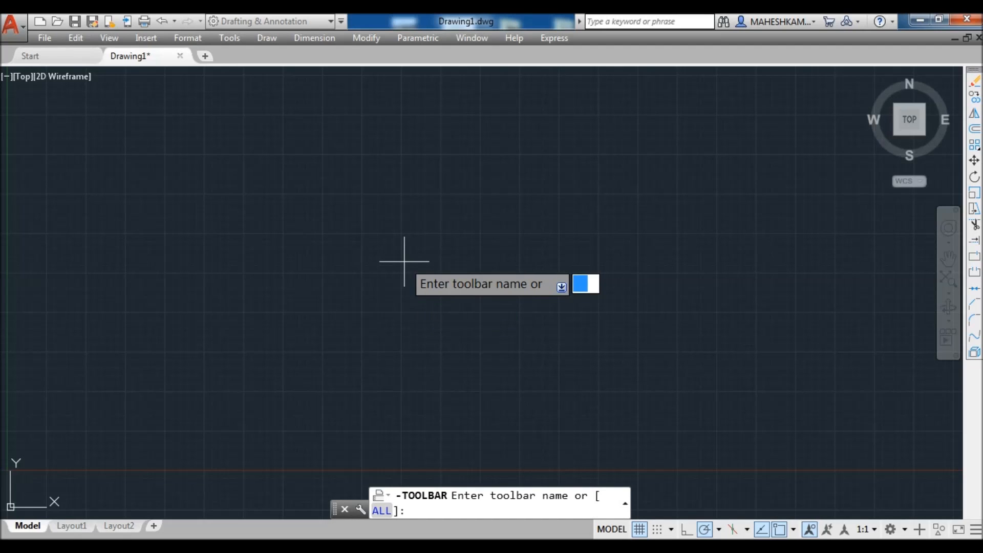
{"action": "type", "text": "DR"}
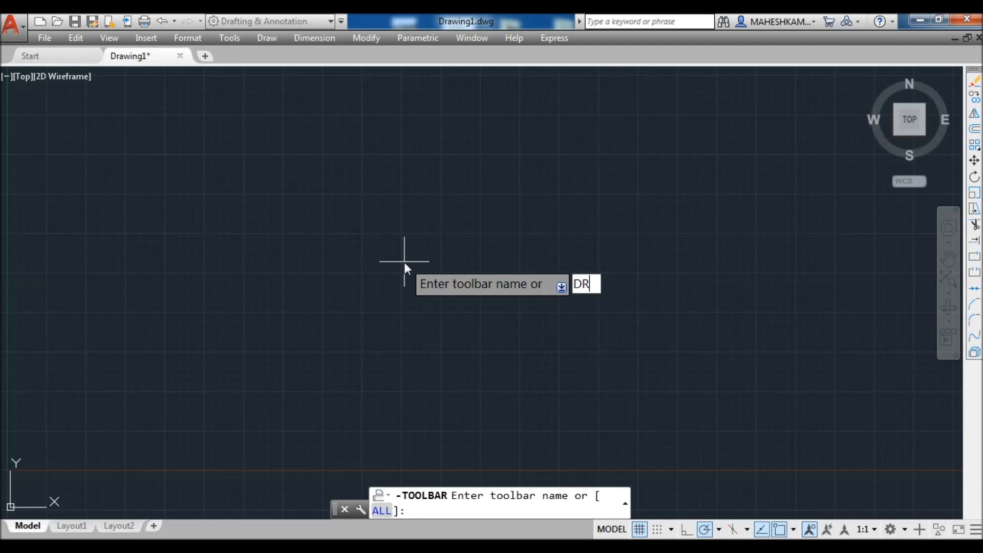
{"action": "type", "text": "AW"}
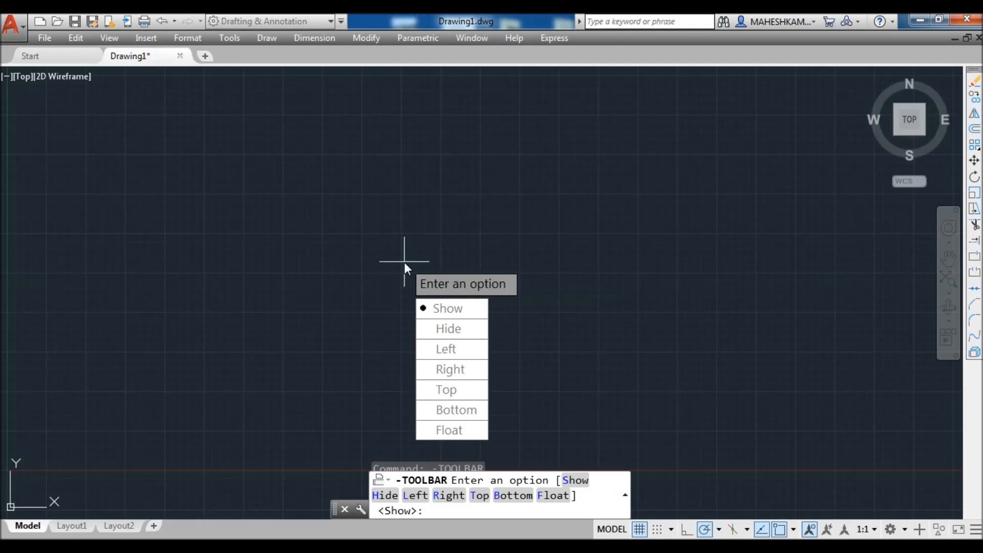
{"action": "type", "text": "DRAW"}
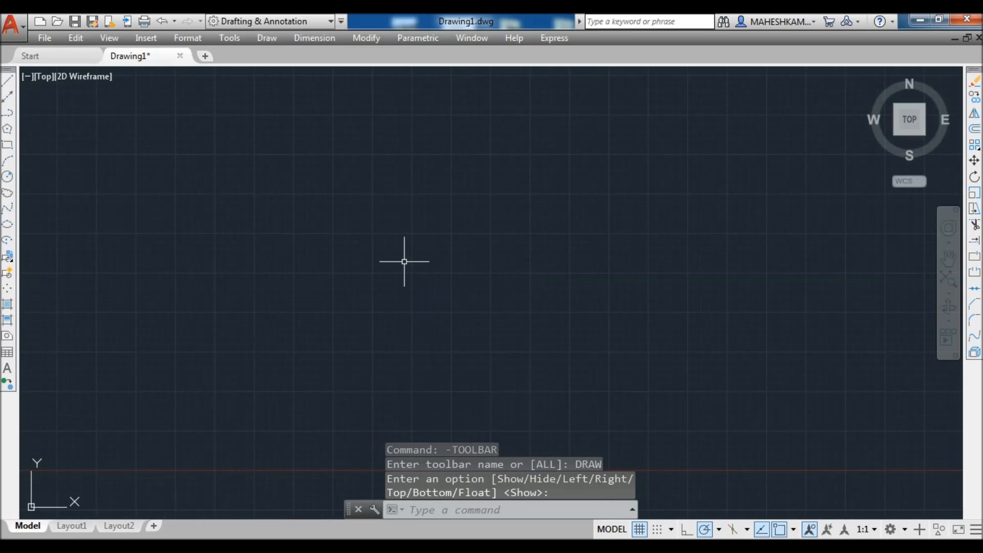
{"action": "mouse_move", "coordinate": [26, 186]}
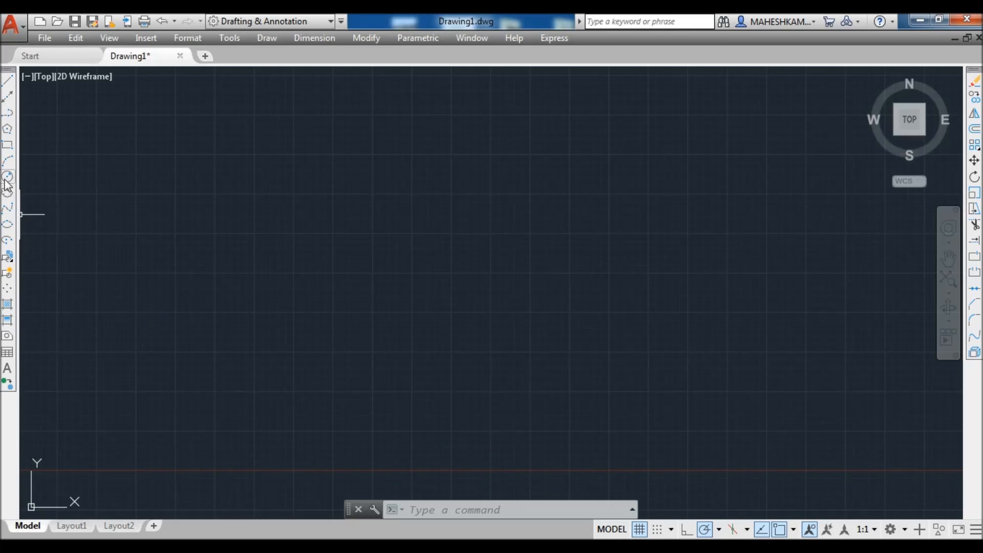
Step: Turn on the Dimension toolbar from the toolbar list and place it
{"action": "right_click", "coordinate": [7, 182]}
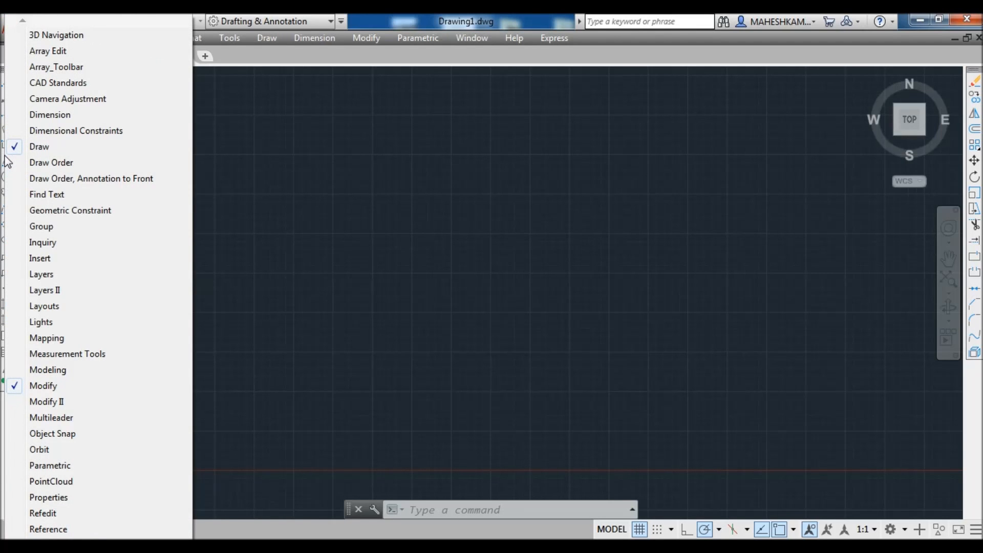
{"action": "mouse_move", "coordinate": [56, 115]}
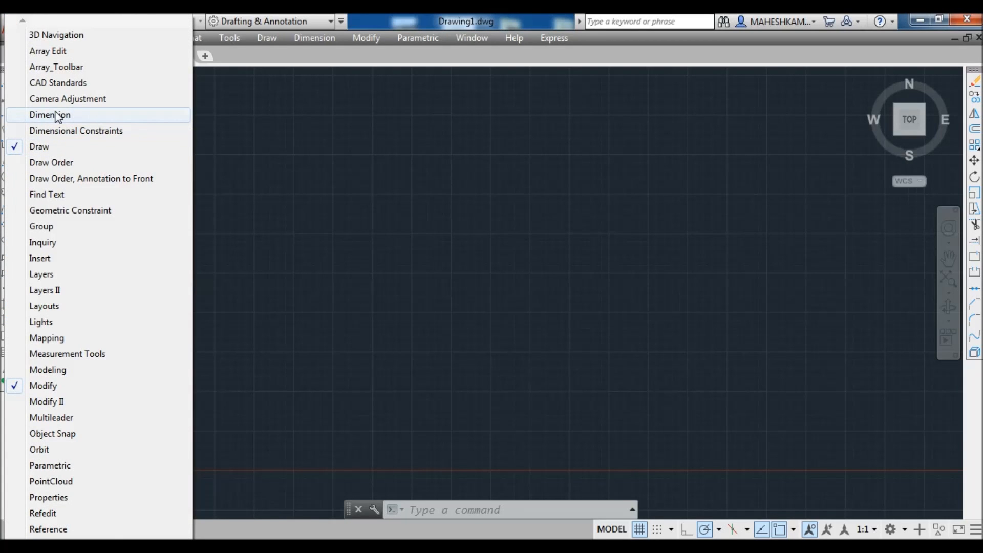
{"action": "left_click", "coordinate": [49, 114]}
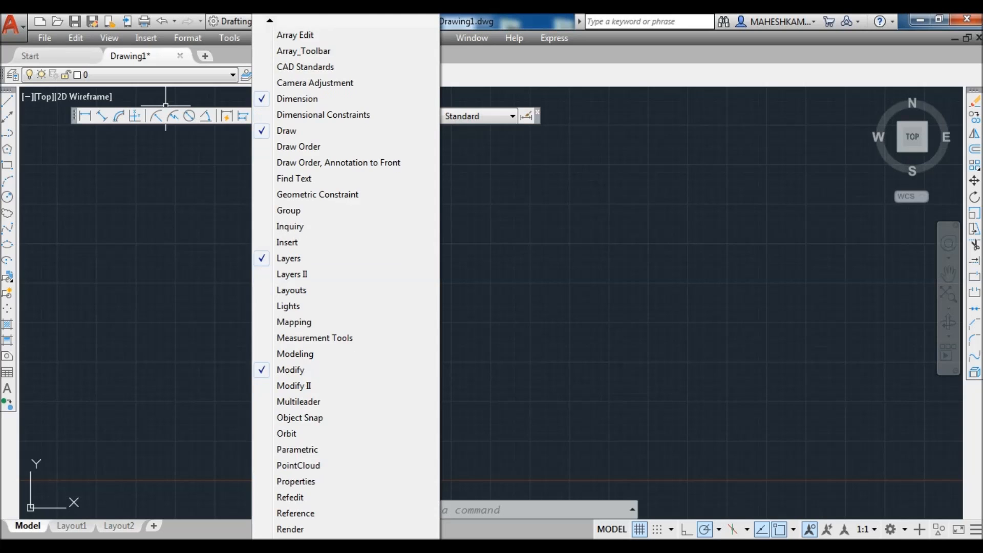
{"action": "scroll", "scroll_direction": "down", "scroll_amount": 3}
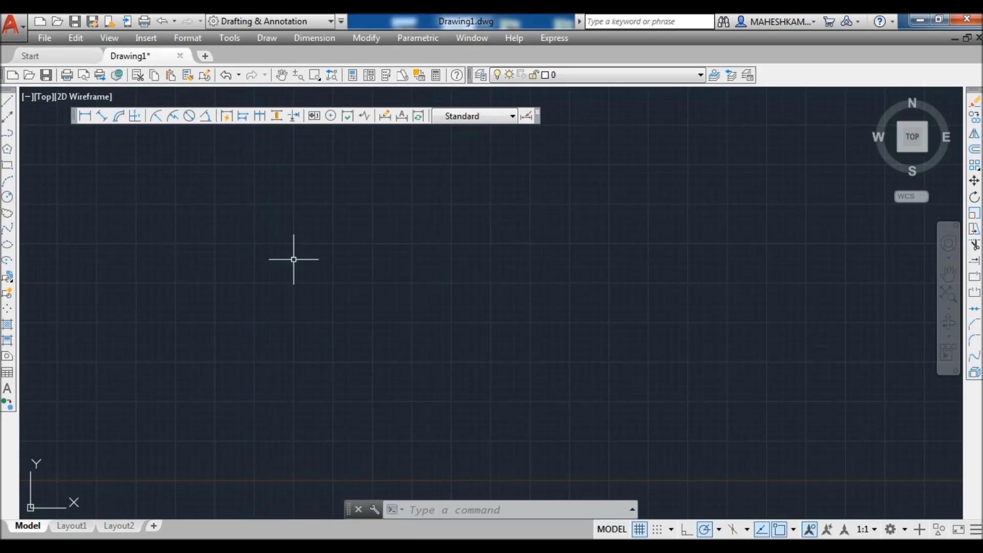
{"action": "mouse_move", "coordinate": [82, 105]}
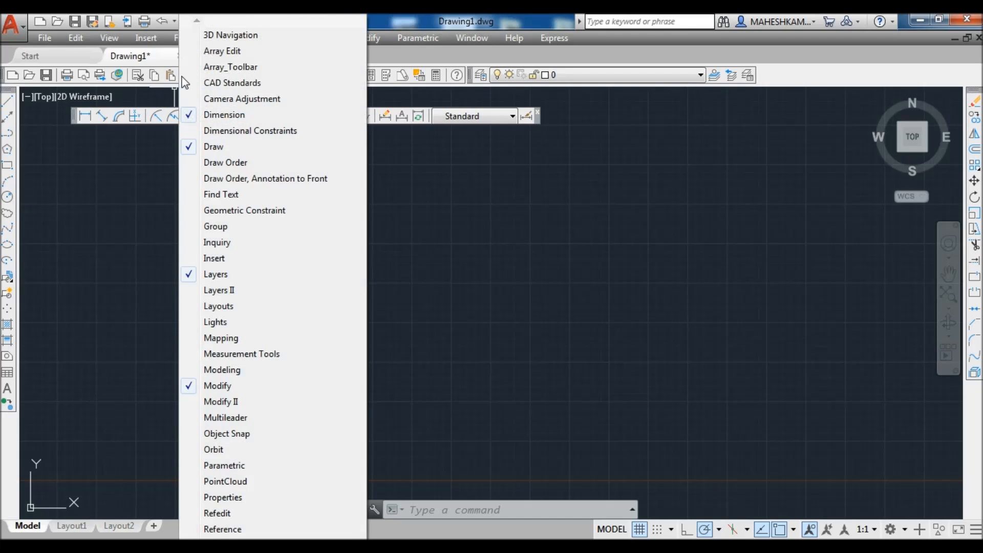
{"action": "left_click", "coordinate": [213, 449]}
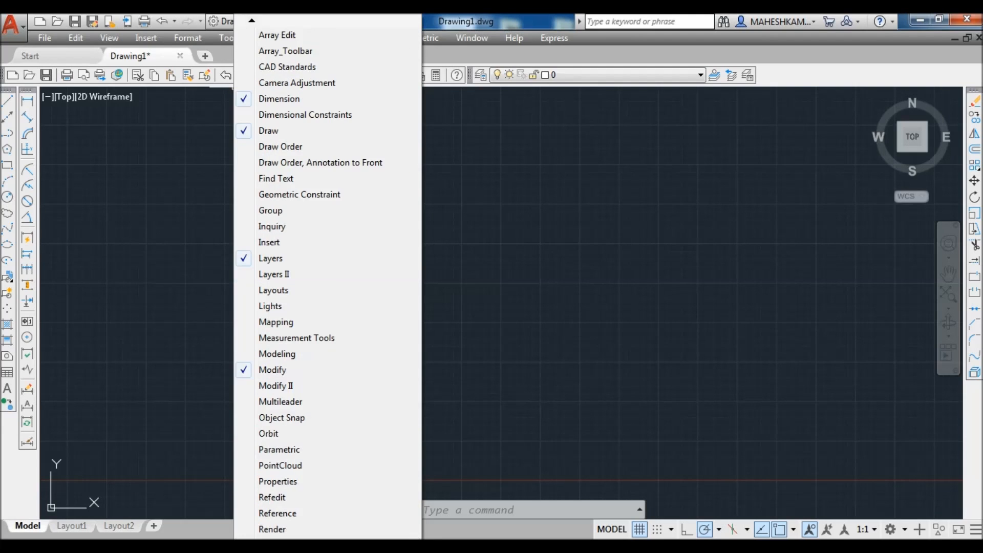
Step: Turn on the Solid Editing toolbar from further down the toolbar list
{"action": "scroll", "scroll_direction": "down", "scroll_amount": 3}
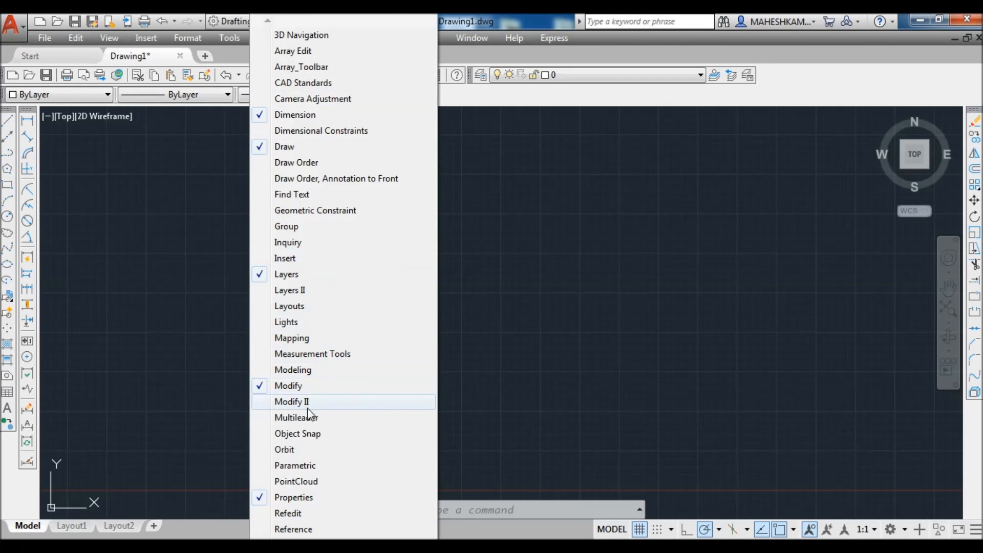
{"action": "scroll", "scroll_direction": "down", "scroll_amount": 3}
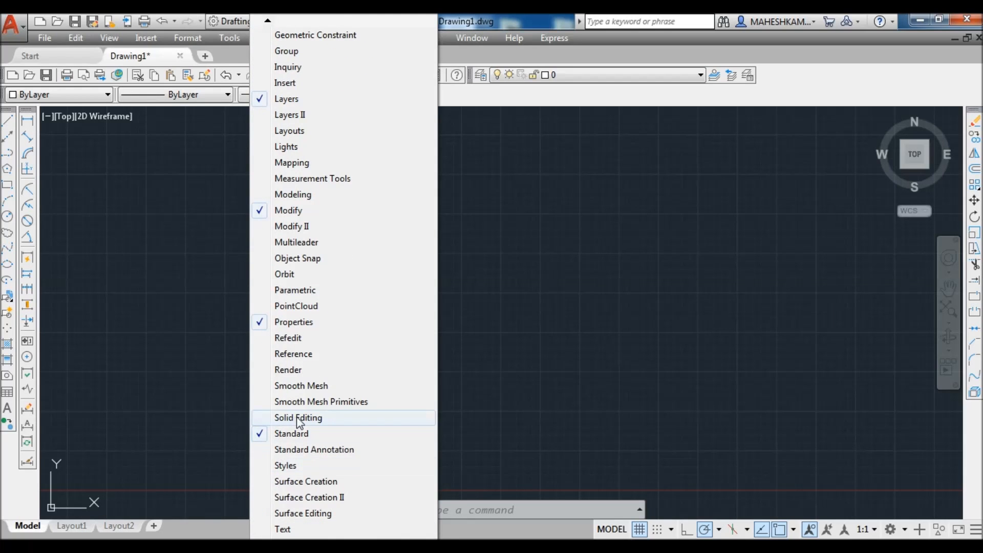
{"action": "left_click", "coordinate": [298, 417]}
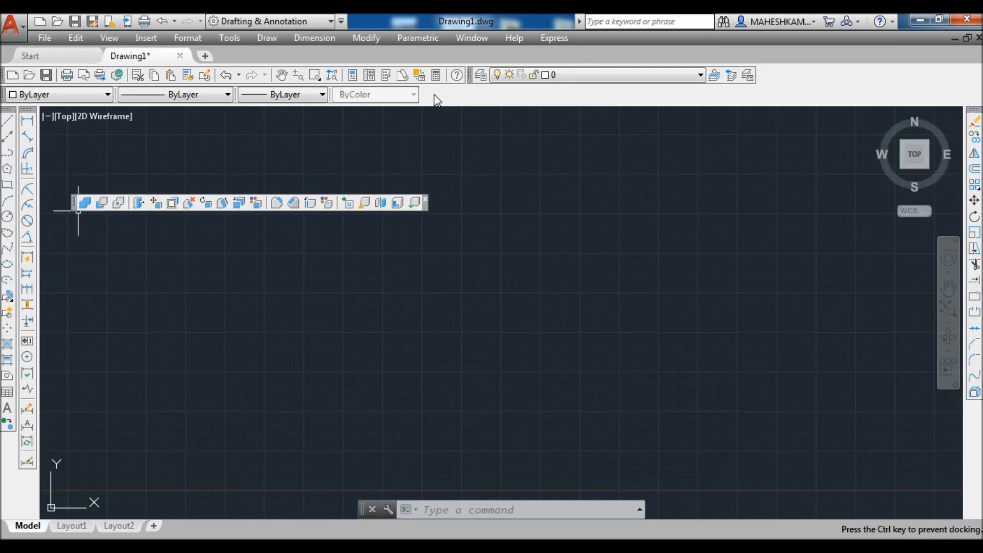
{"action": "mouse_move", "coordinate": [586, 98]}
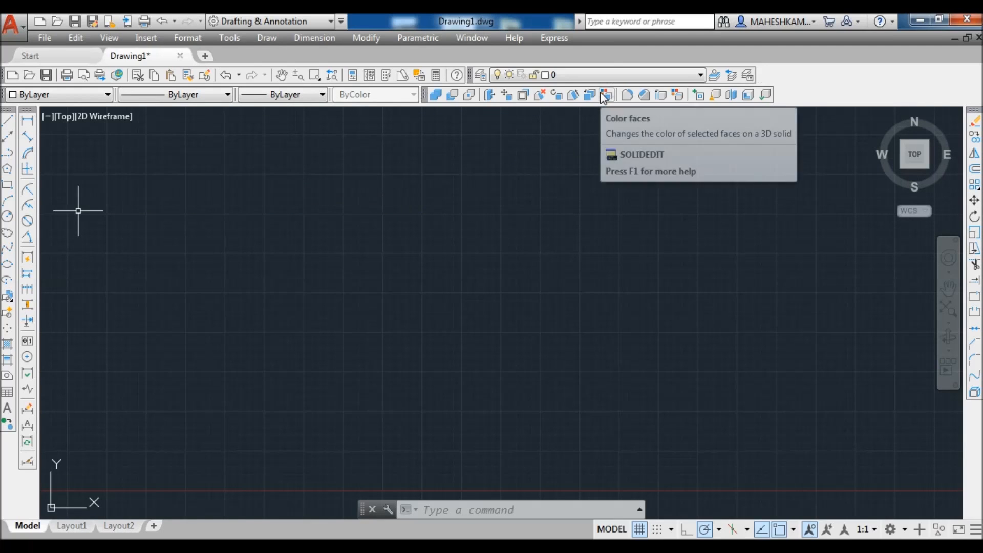
{"action": "mouse_move", "coordinate": [528, 227]}
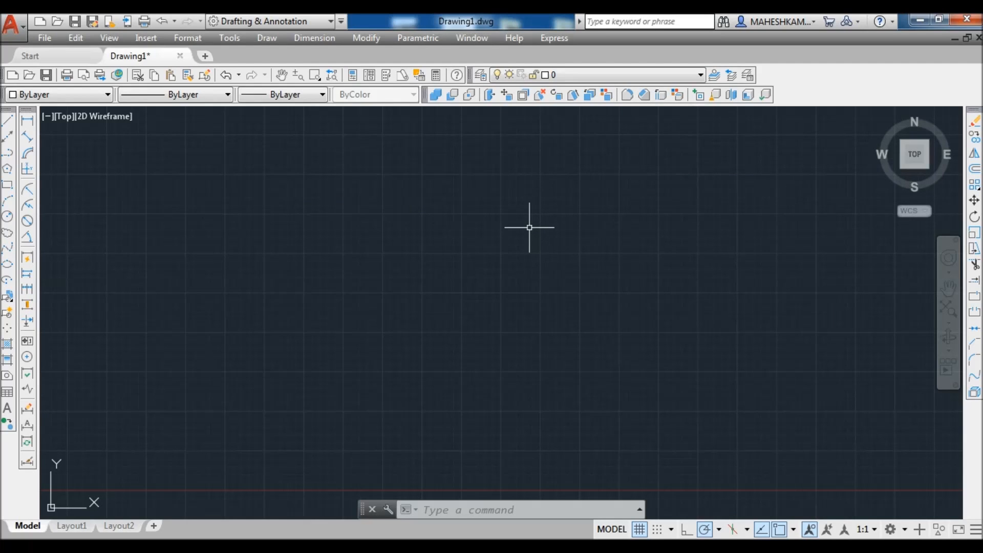
{"action": "mouse_move", "coordinate": [470, 221]}
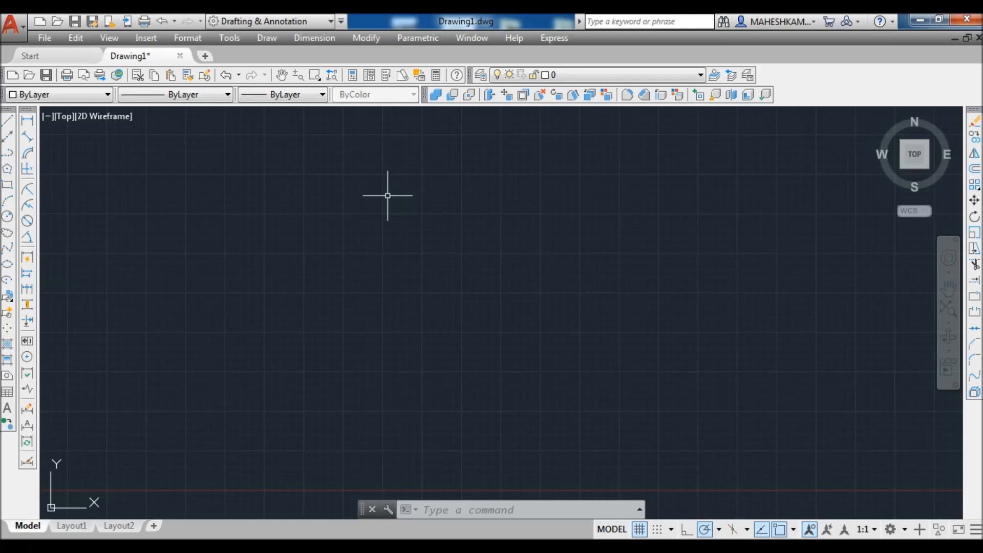
{"action": "mouse_move", "coordinate": [869, 474]}
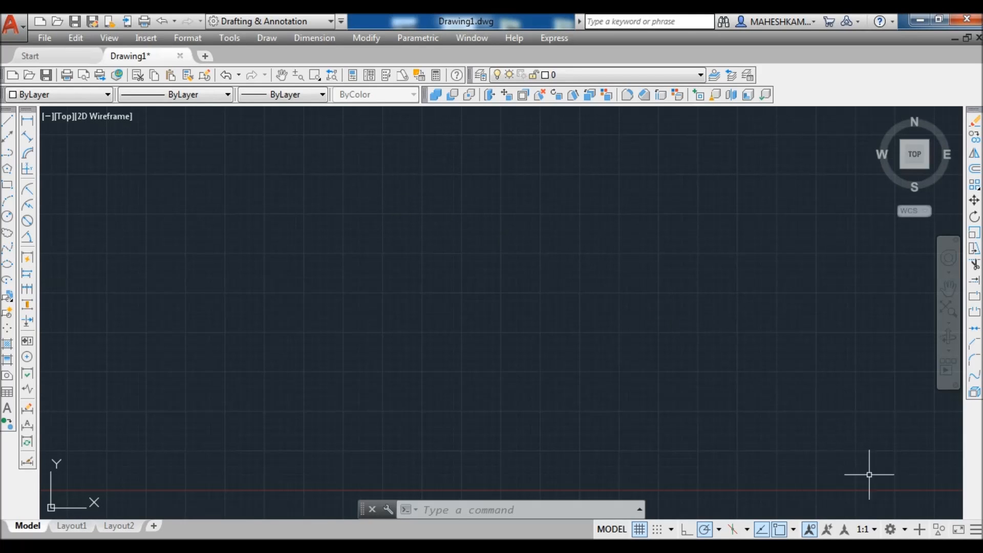
Step: Save the current layout as a workspace named MY CLASSIC 2019
{"action": "left_click", "coordinate": [890, 529]}
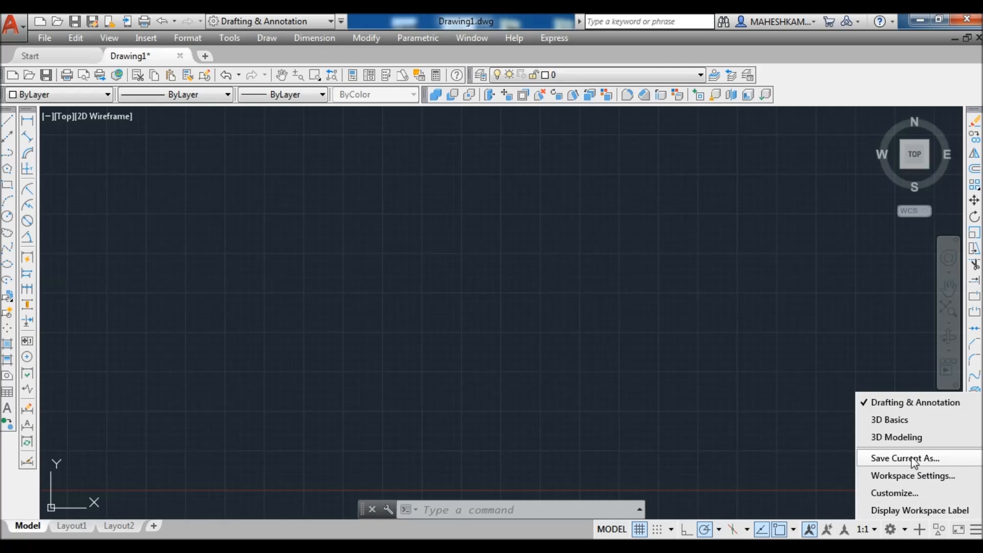
{"action": "left_click", "coordinate": [904, 458]}
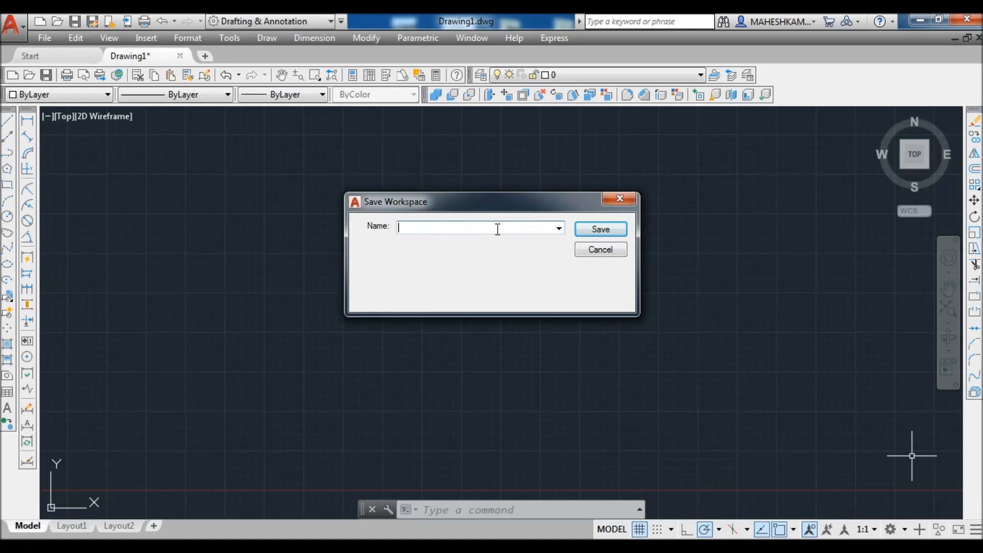
{"action": "left_click", "coordinate": [557, 227]}
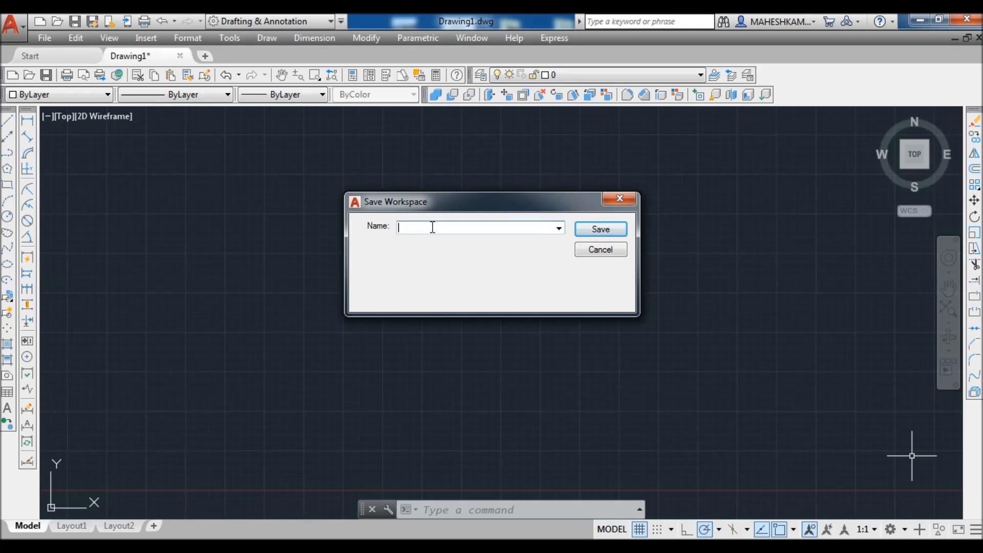
{"action": "type", "text": "M"}
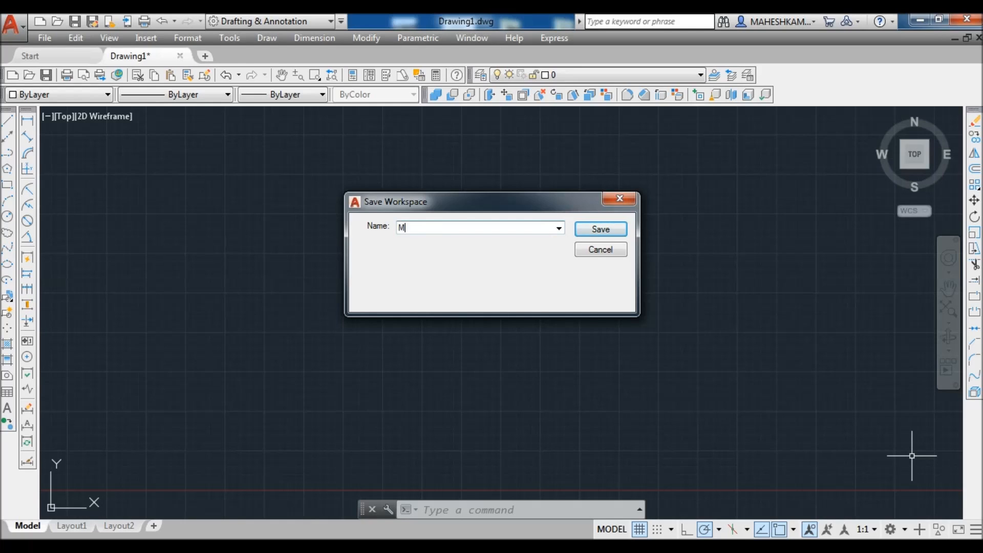
{"action": "type", "text": "Y CLA"}
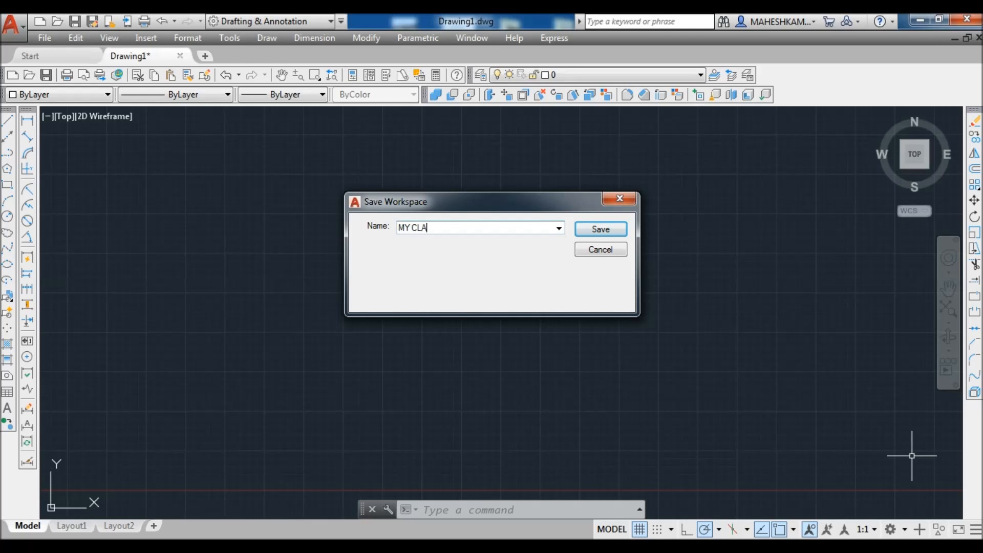
{"action": "type", "text": "SSIC"}
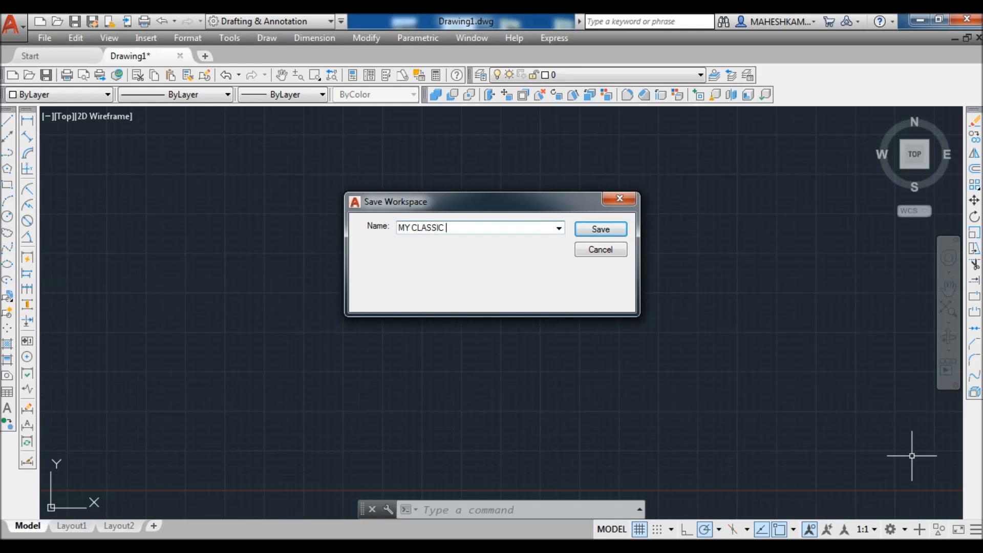
{"action": "type", "text": "2019"}
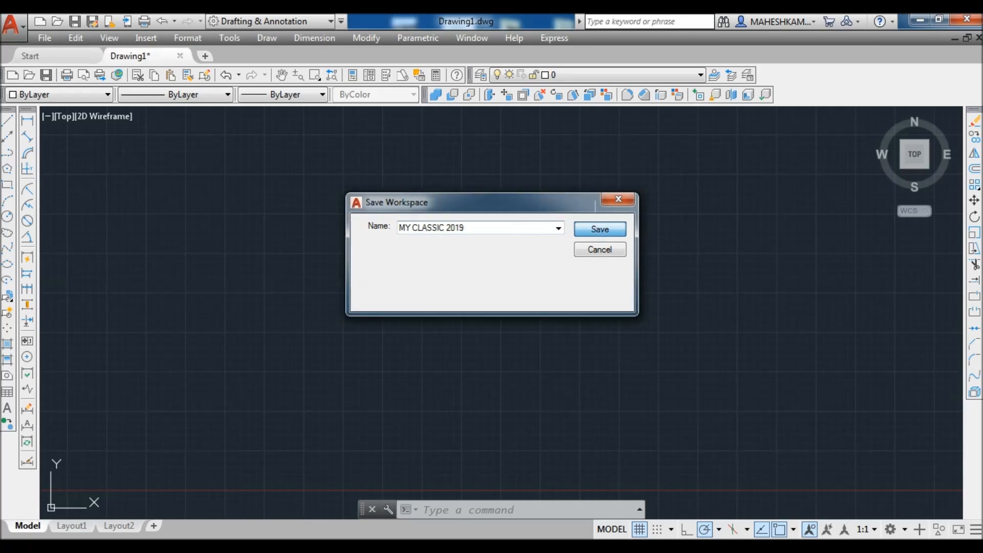
{"action": "left_click", "coordinate": [598, 228]}
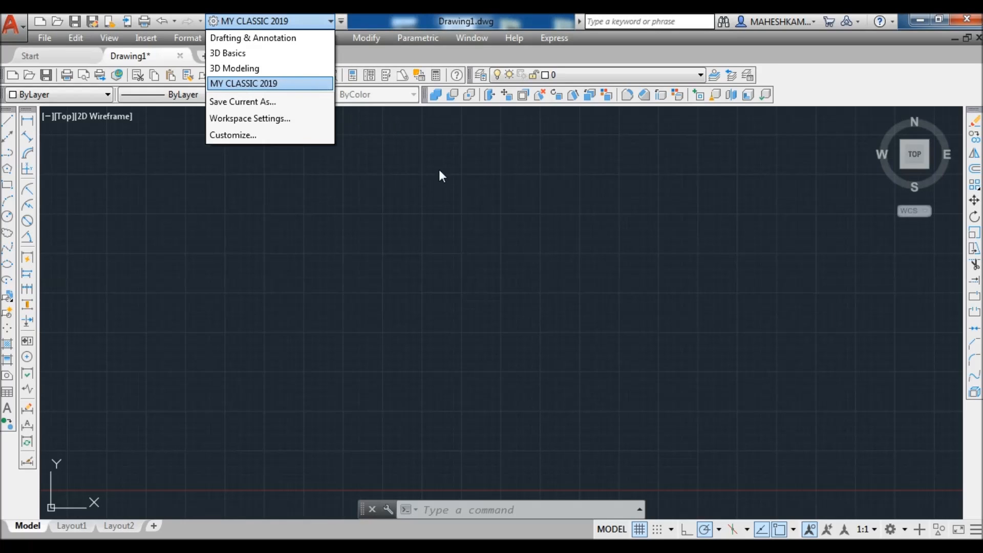
Step: Close the workspace list leaving MY CLASSIC 2019 active
{"action": "left_click", "coordinate": [244, 83]}
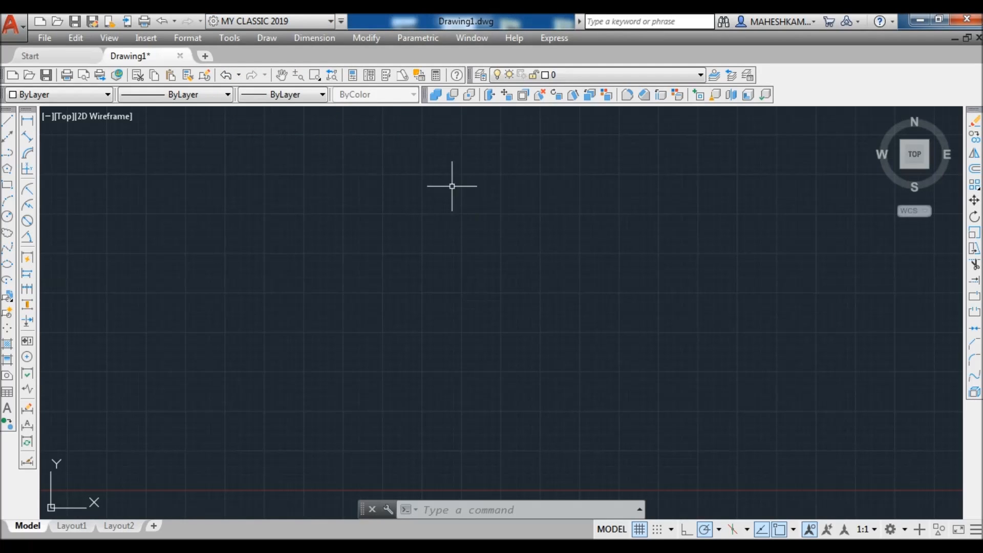
{"action": "mouse_move", "coordinate": [460, 191]}
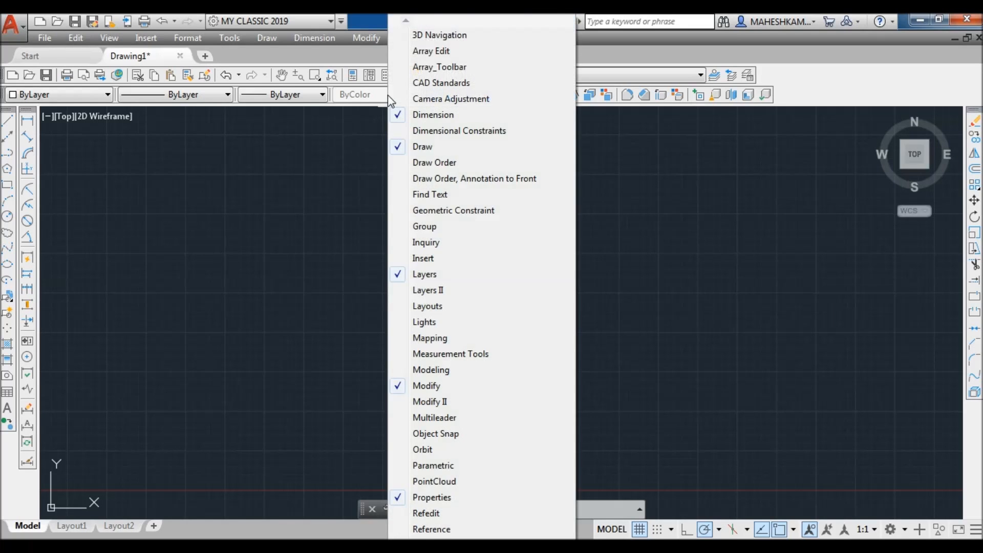
{"action": "mouse_move", "coordinate": [456, 290]}
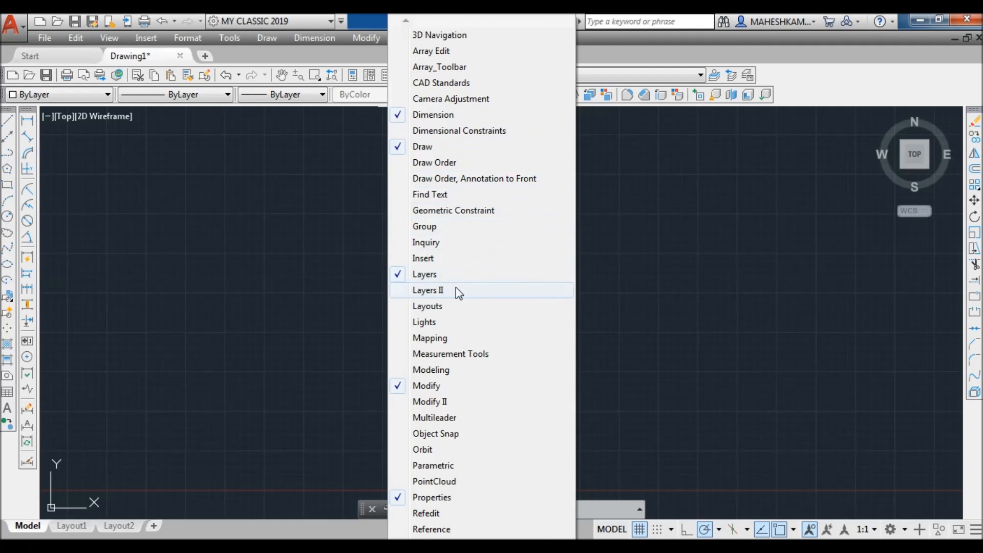
{"action": "mouse_move", "coordinate": [454, 313]}
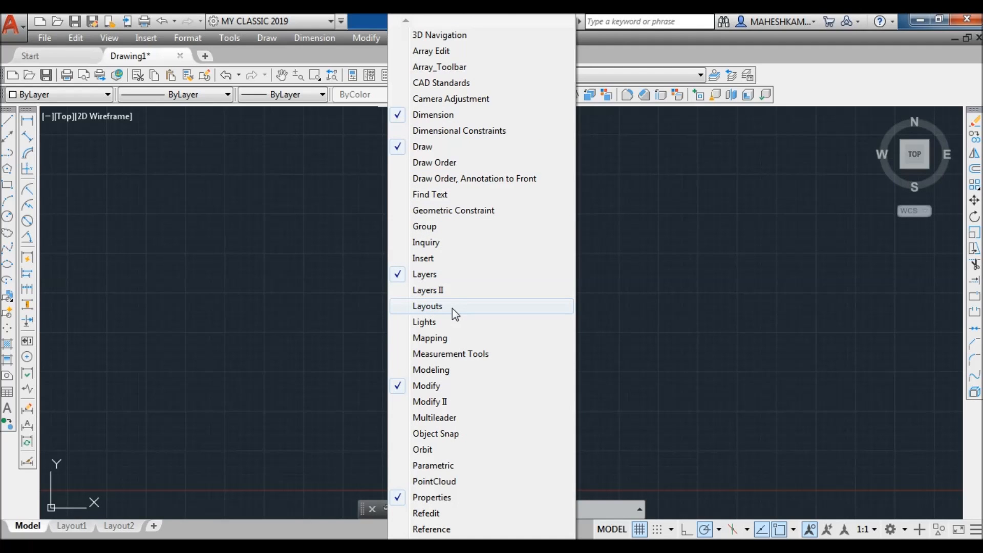
{"action": "mouse_move", "coordinate": [477, 275]}
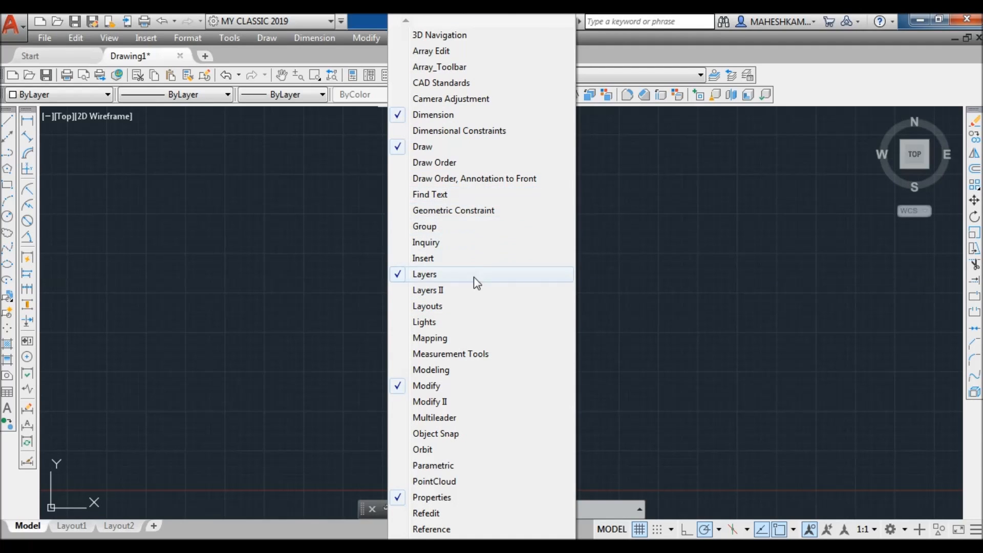
{"action": "mouse_move", "coordinate": [431, 530]}
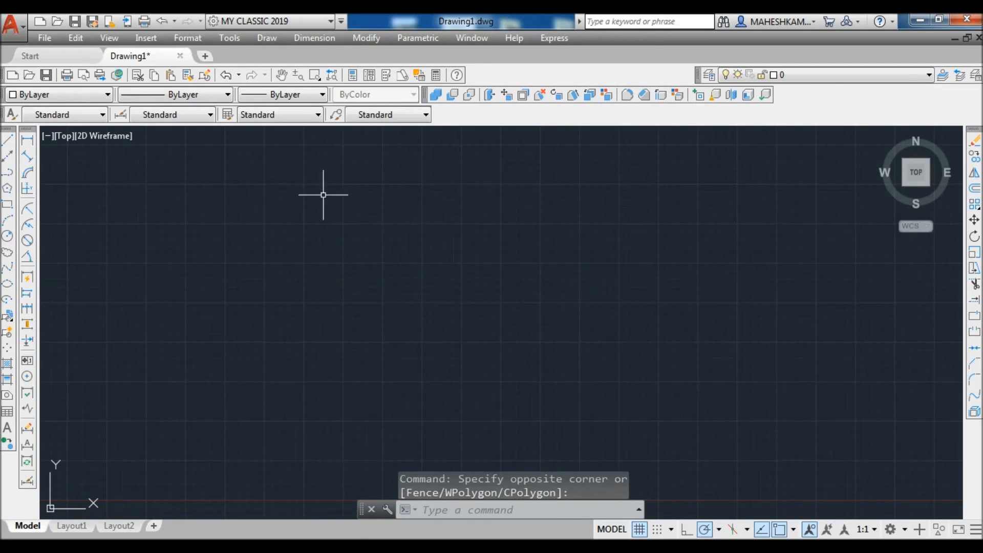
{"action": "mouse_move", "coordinate": [513, 242]}
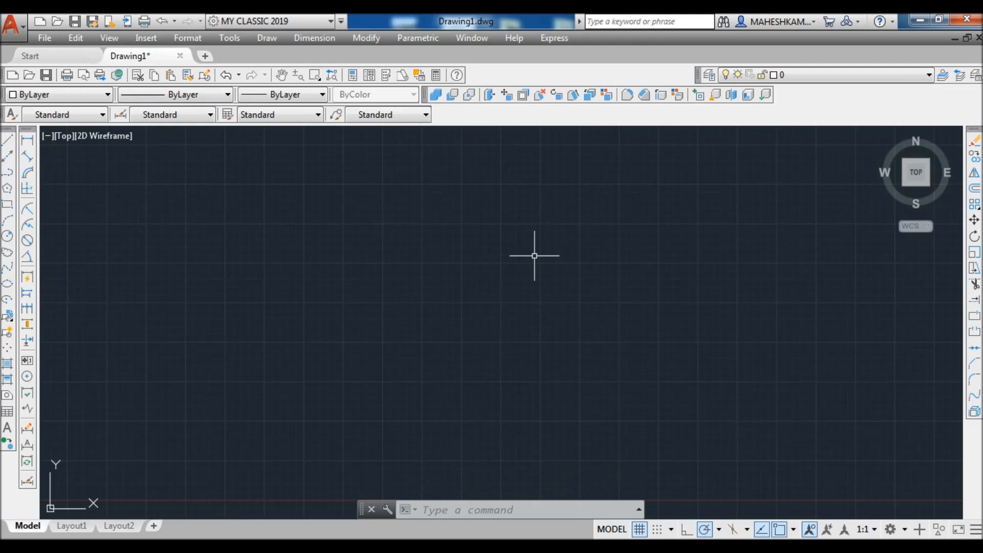
Step: Save the current layout again under the existing workspace name MY CLASSIC 2019
{"action": "left_click", "coordinate": [890, 529]}
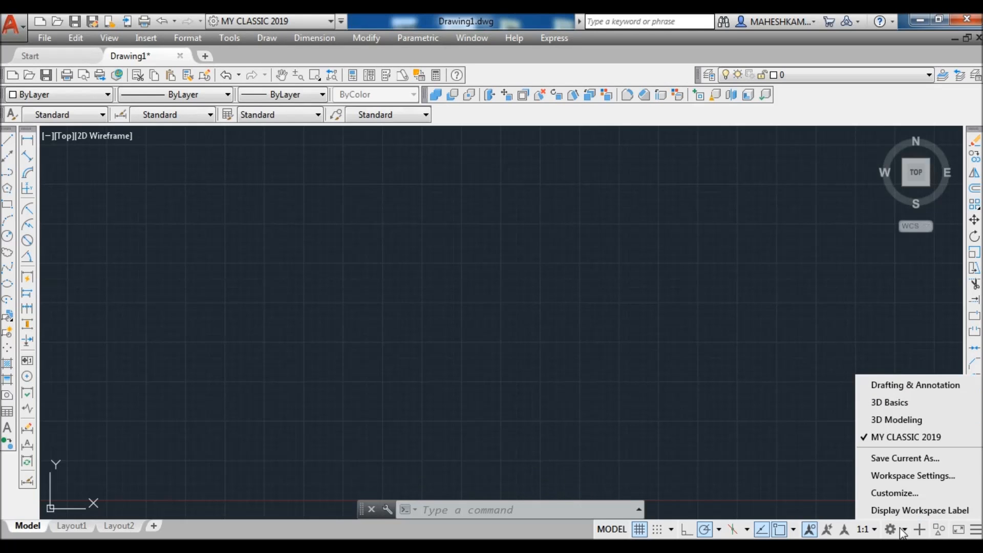
{"action": "left_click", "coordinate": [904, 458]}
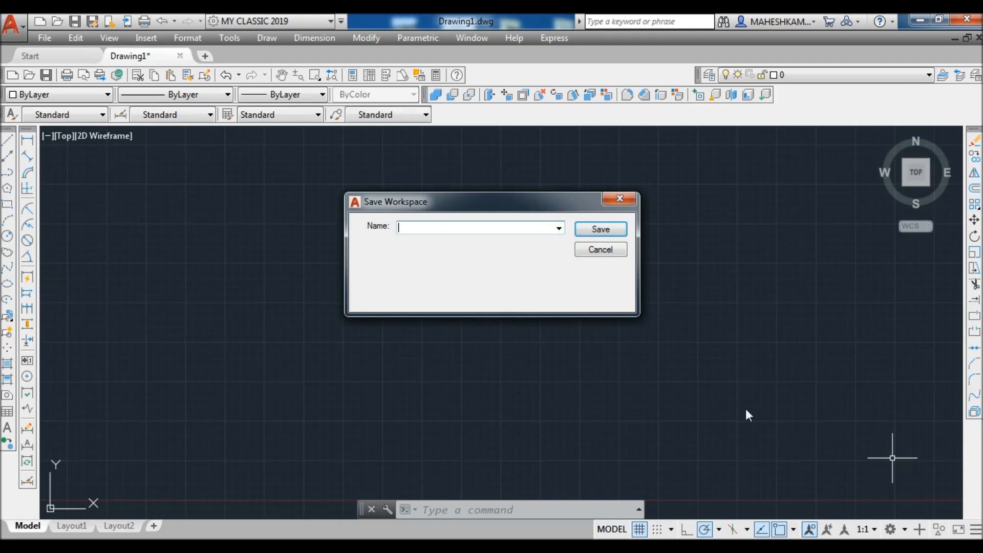
{"action": "left_click", "coordinate": [557, 227]}
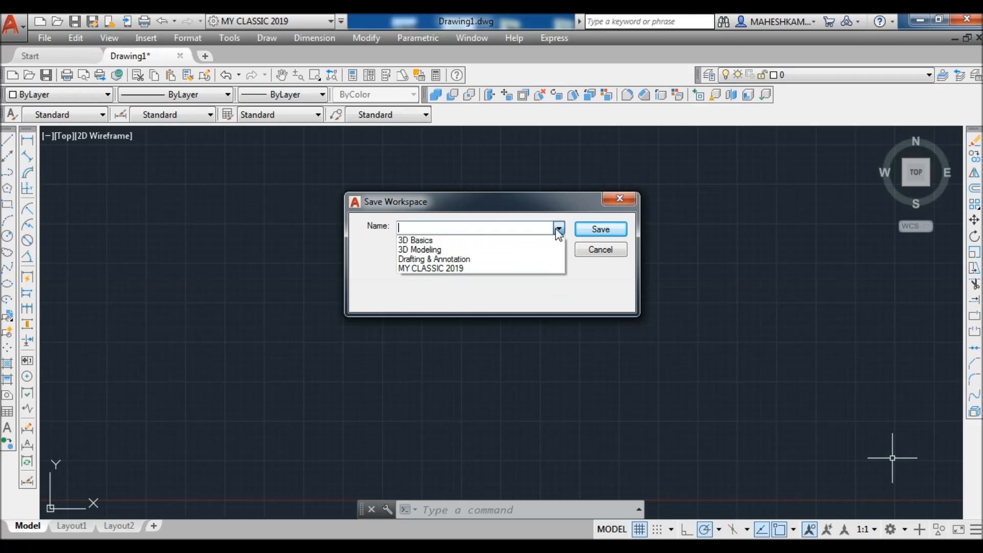
{"action": "left_click", "coordinate": [431, 268]}
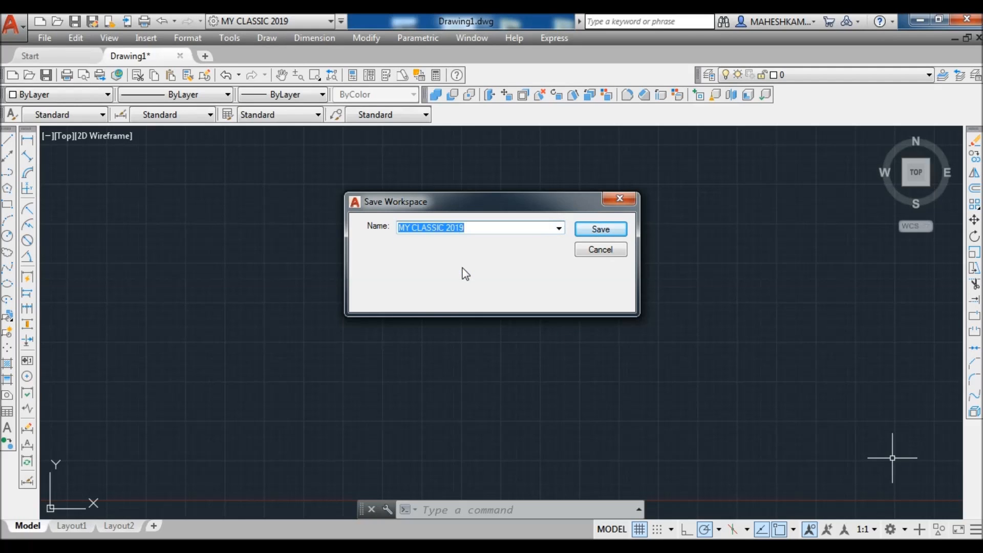
{"action": "left_click", "coordinate": [599, 229]}
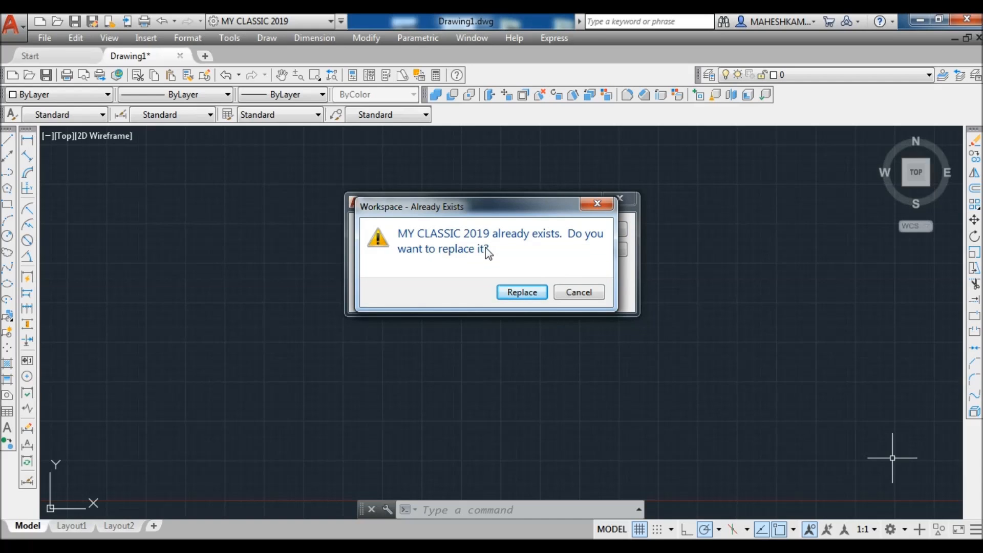
{"action": "mouse_move", "coordinate": [514, 277]}
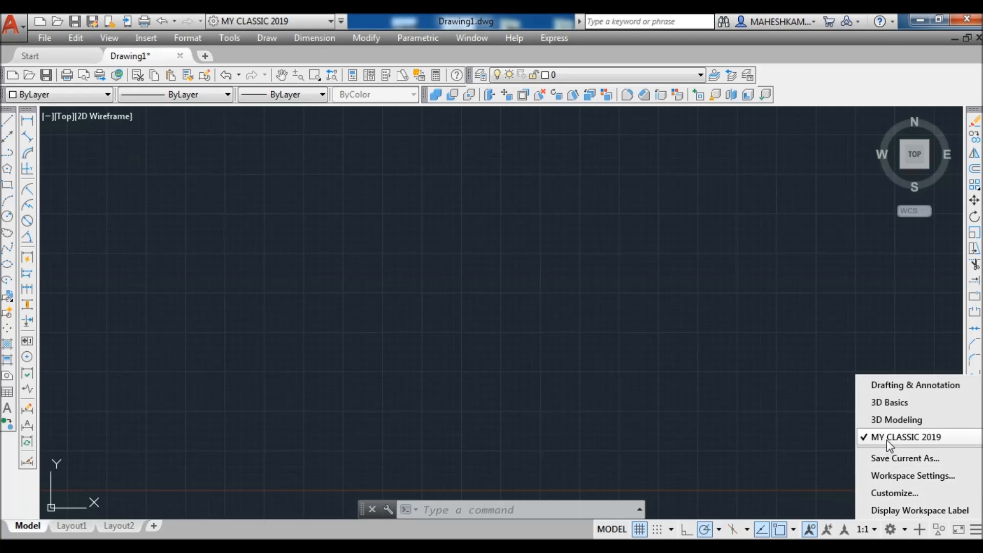
Step: Save as MY CLASSIC 2019 and confirm replacing the existing workspace
{"action": "left_click", "coordinate": [904, 458]}
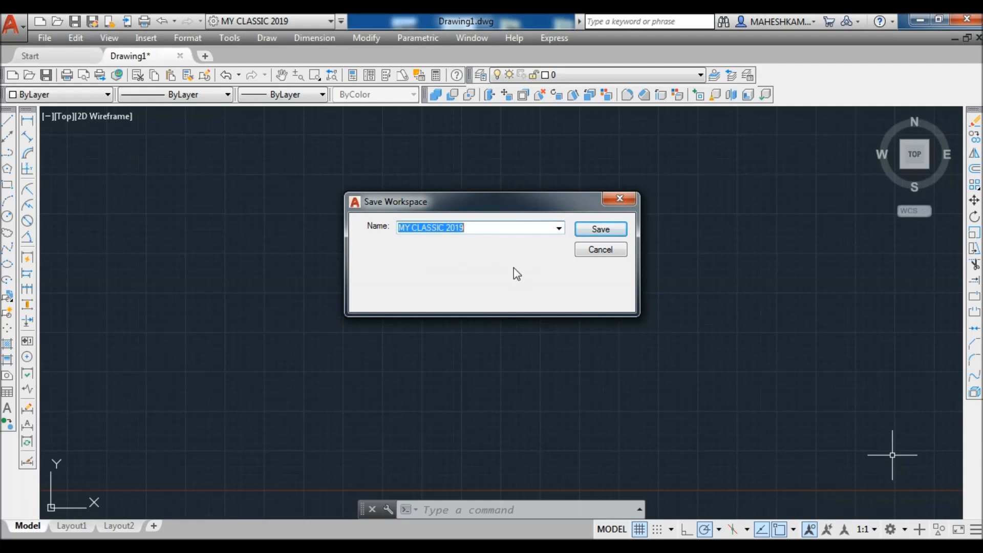
{"action": "left_click", "coordinate": [599, 228]}
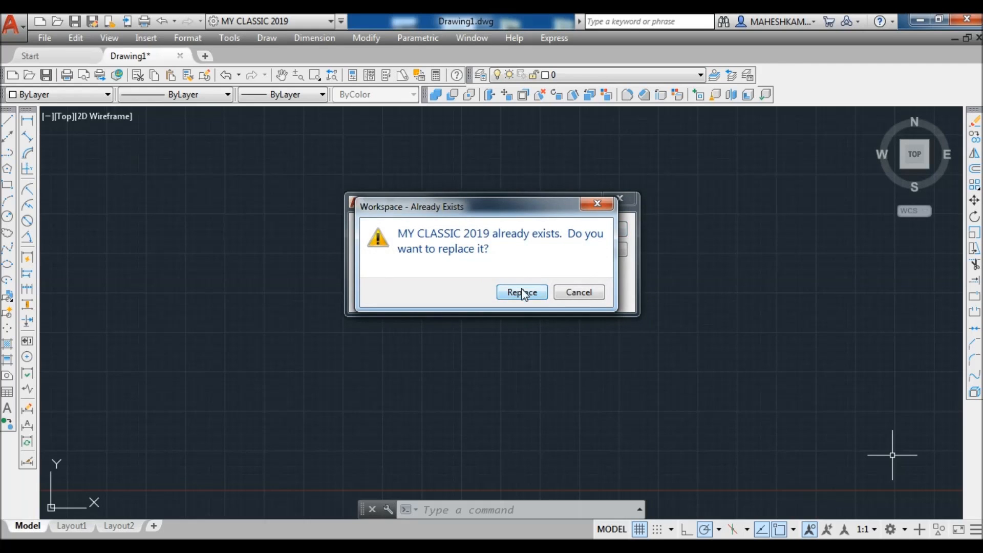
{"action": "left_click", "coordinate": [522, 292]}
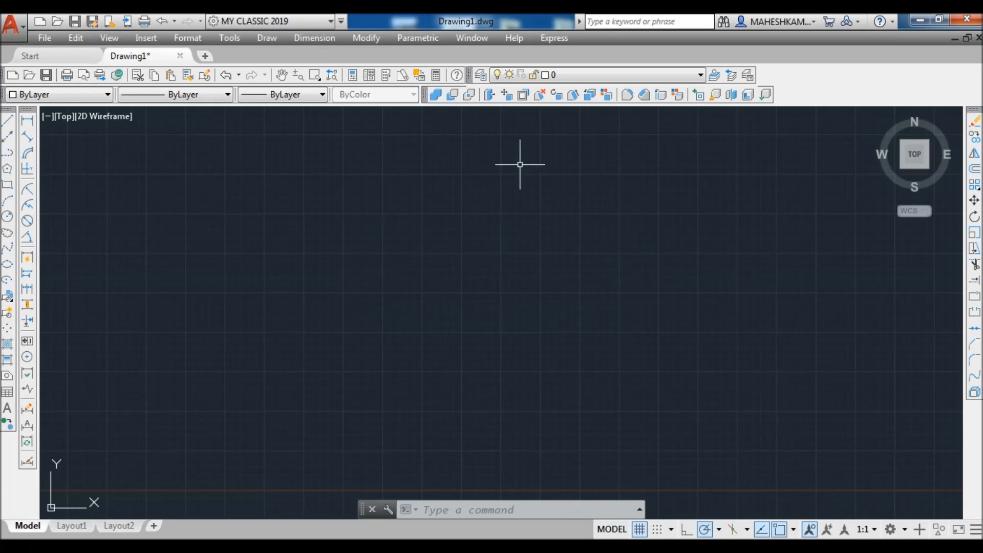
{"action": "mouse_move", "coordinate": [470, 188]}
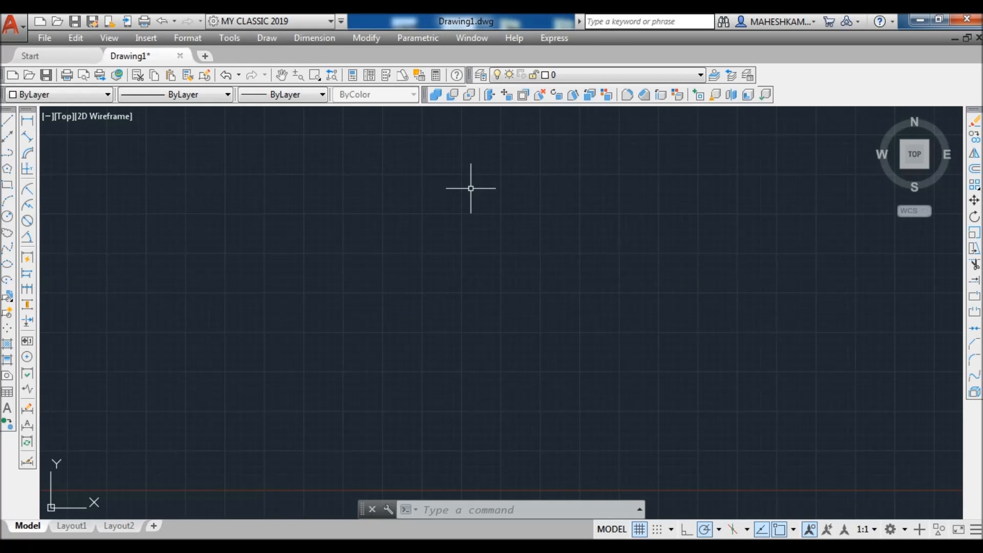
{"action": "mouse_move", "coordinate": [596, 346]}
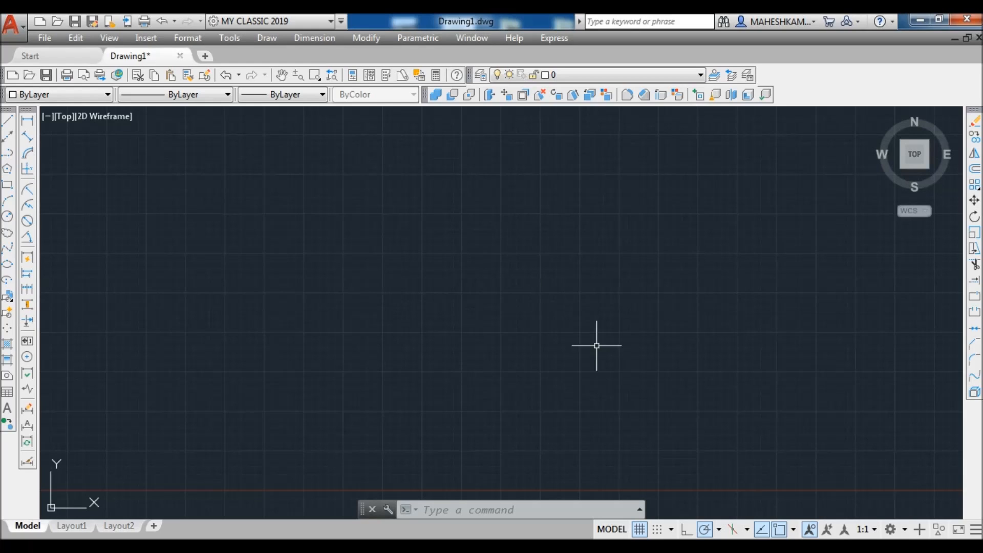